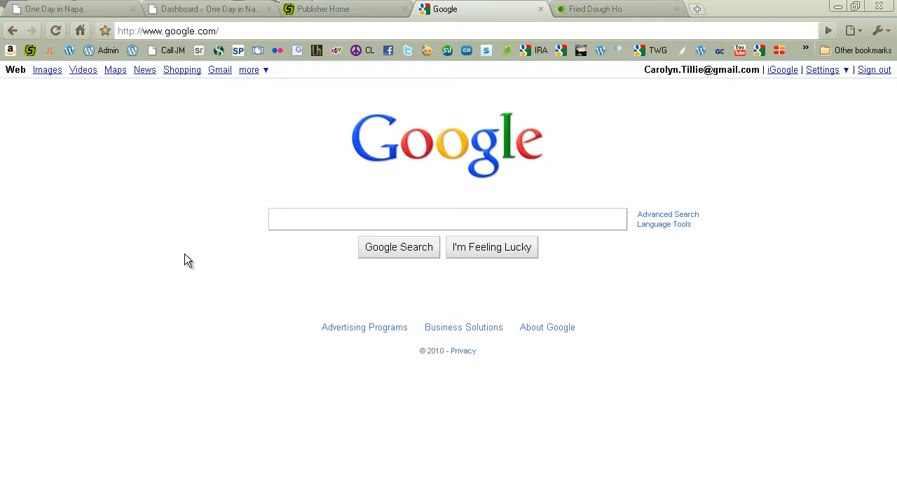
{"action": "mouse_move", "coordinate": [73, 28]}
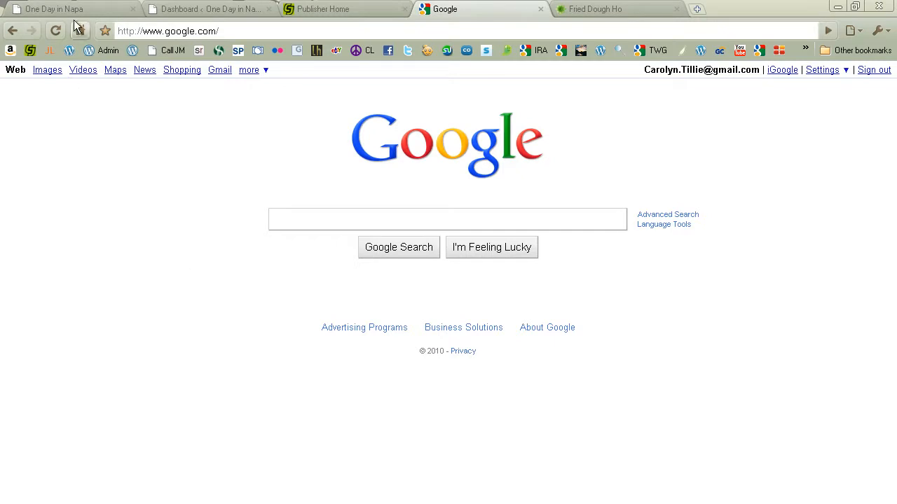
- Review the One Day in Napa blog, its dashboard, Commission Junction publisher home and Google, then return to the blog
{"action": "left_click", "coordinate": [56, 16]}
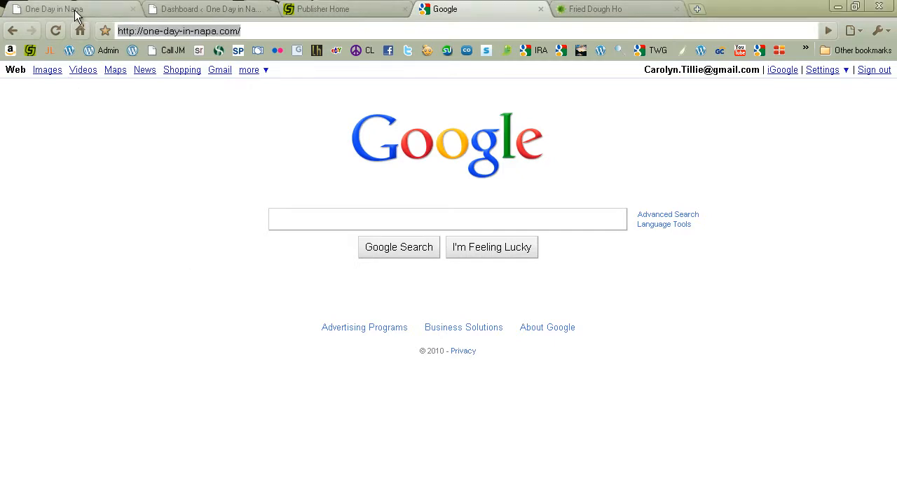
{"action": "left_click", "coordinate": [56, 11]}
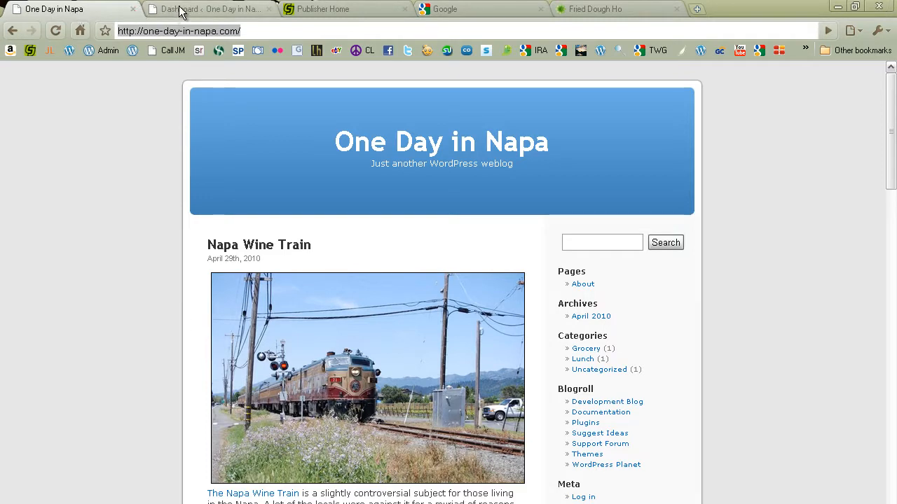
{"action": "left_click", "coordinate": [203, 9]}
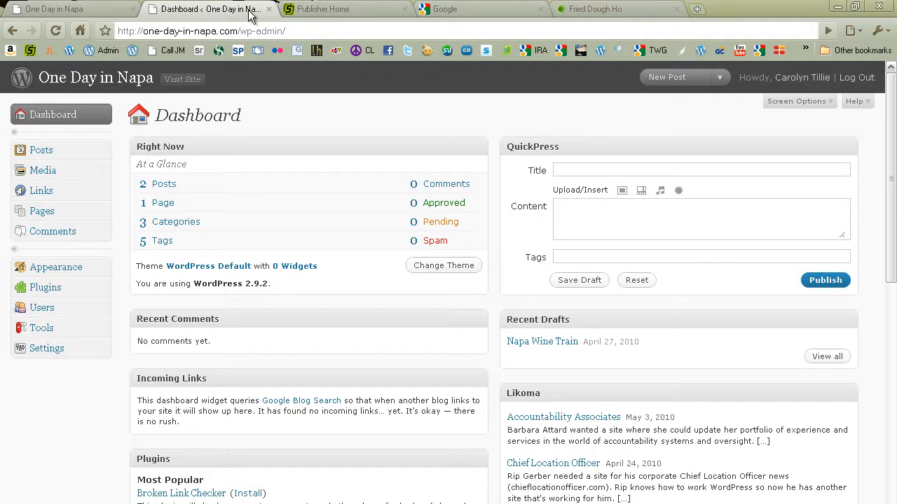
{"action": "mouse_move", "coordinate": [316, 20]}
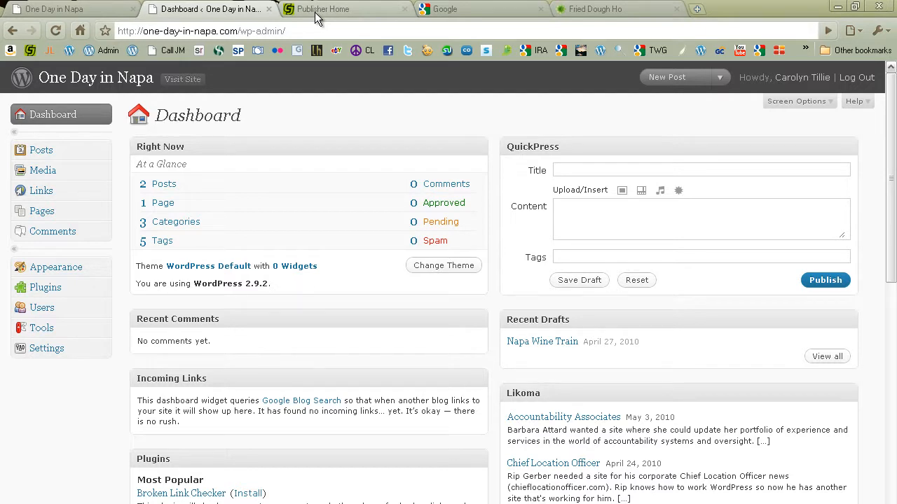
{"action": "left_click", "coordinate": [337, 9]}
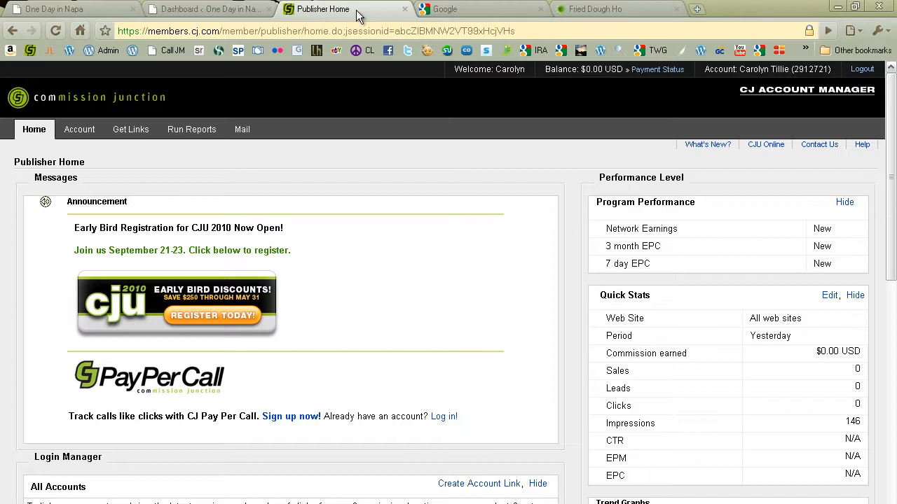
{"action": "left_click", "coordinate": [459, 8]}
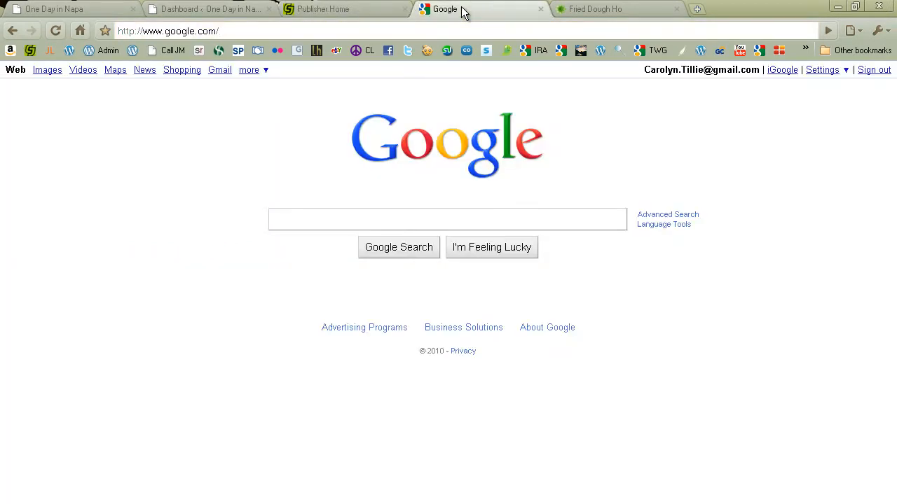
{"action": "mouse_move", "coordinate": [194, 5]}
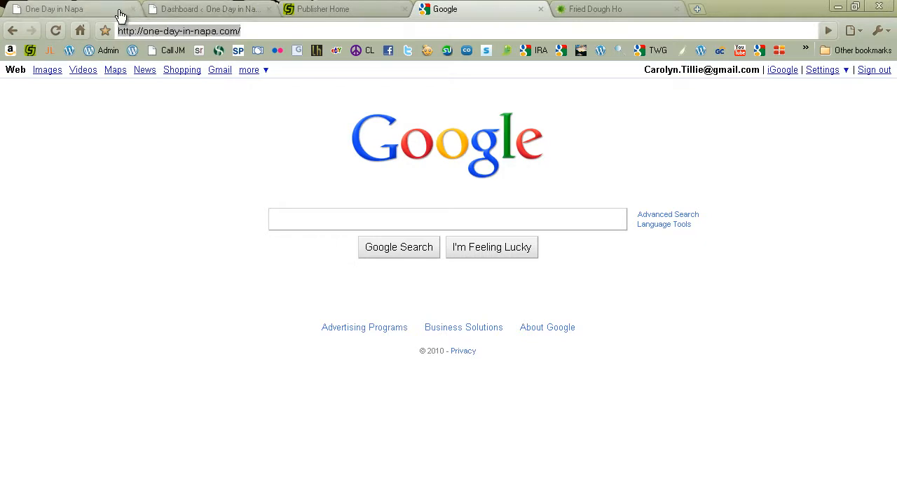
{"action": "left_click", "coordinate": [56, 8]}
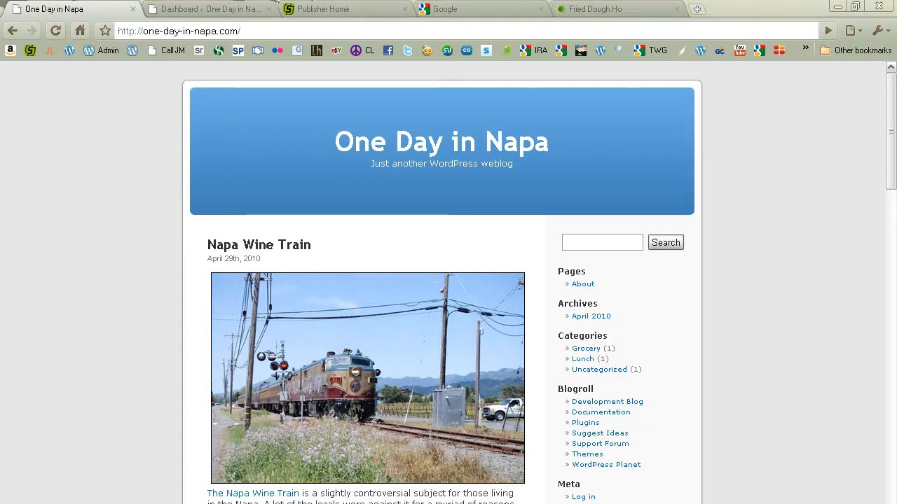
{"action": "mouse_move", "coordinate": [227, 139]}
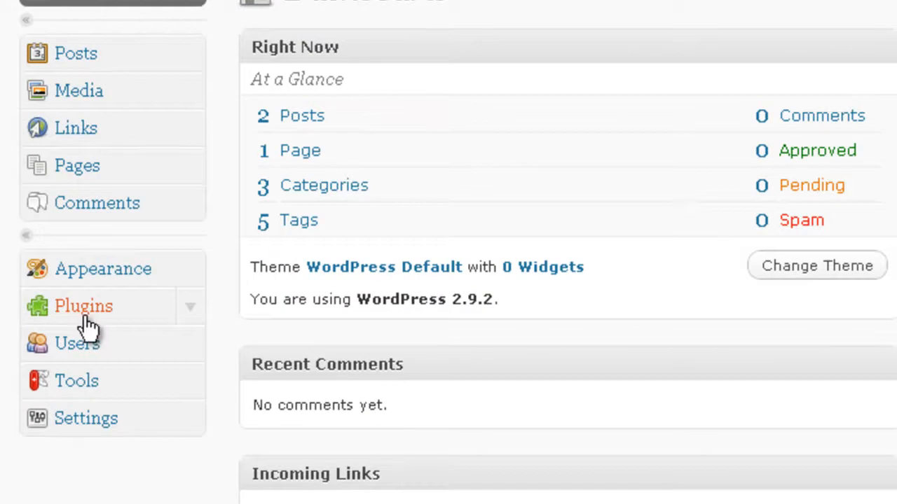
- From Plugins > Add New, search the plugin directory for 'advertising manager'
{"action": "left_click", "coordinate": [81, 305]}
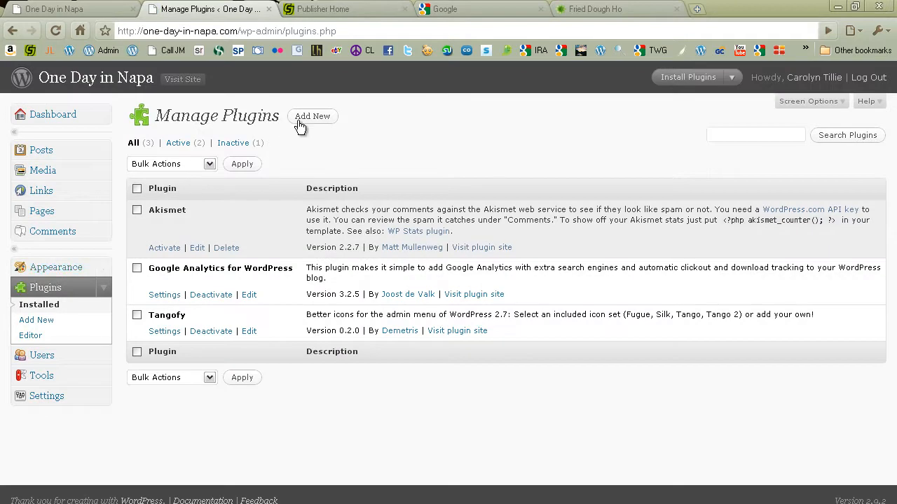
{"action": "left_click", "coordinate": [312, 115]}
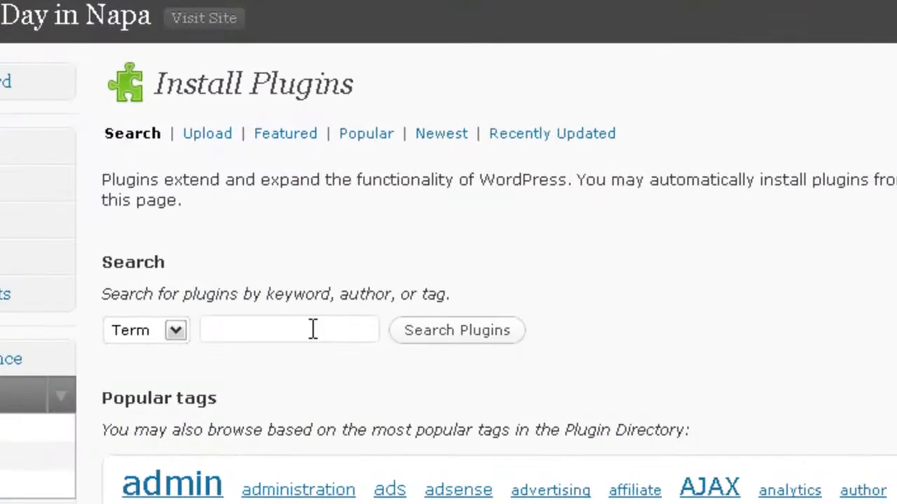
{"action": "left_click", "coordinate": [289, 329]}
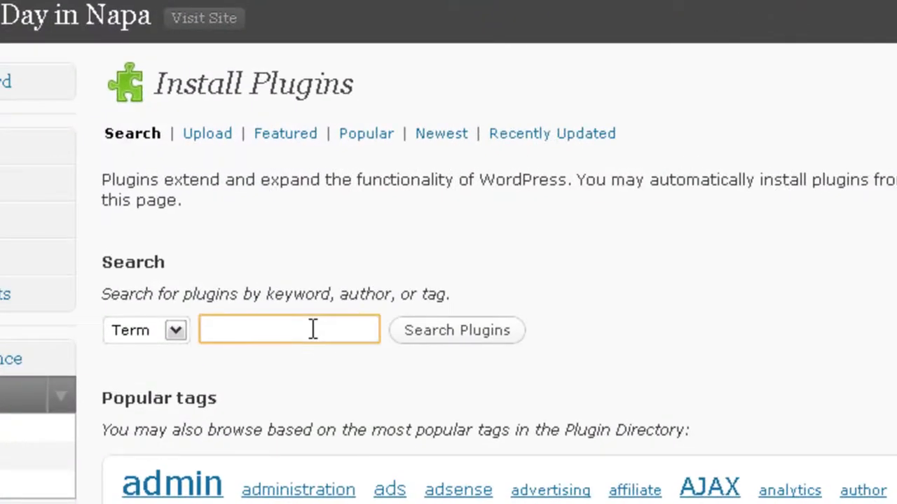
{"action": "type", "text": "advertising manager"}
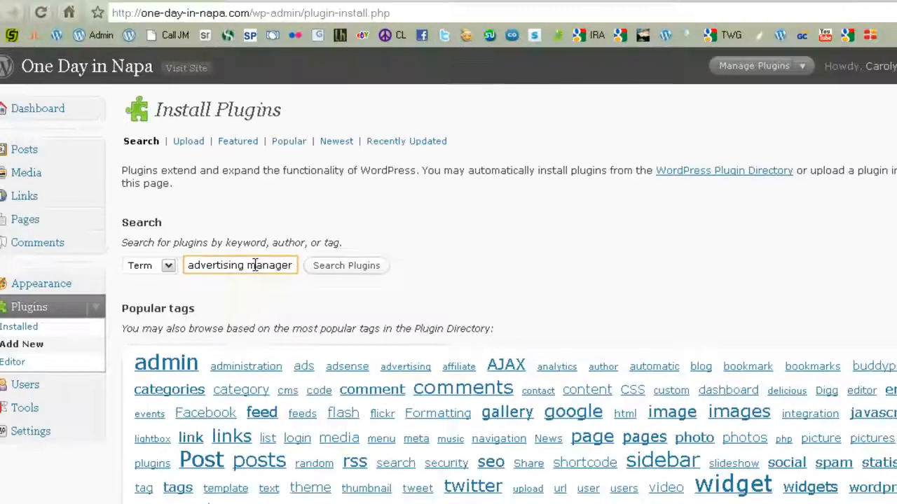
{"action": "left_click", "coordinate": [345, 267]}
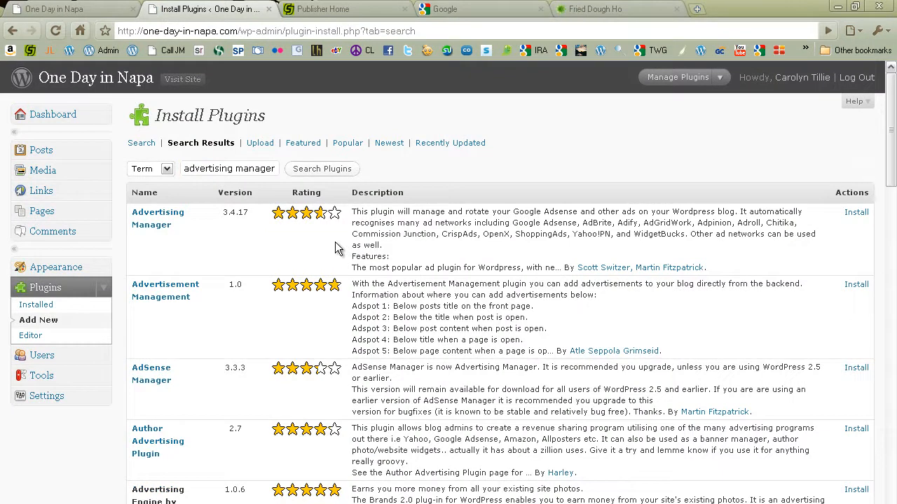
{"action": "mouse_move", "coordinate": [857, 213]}
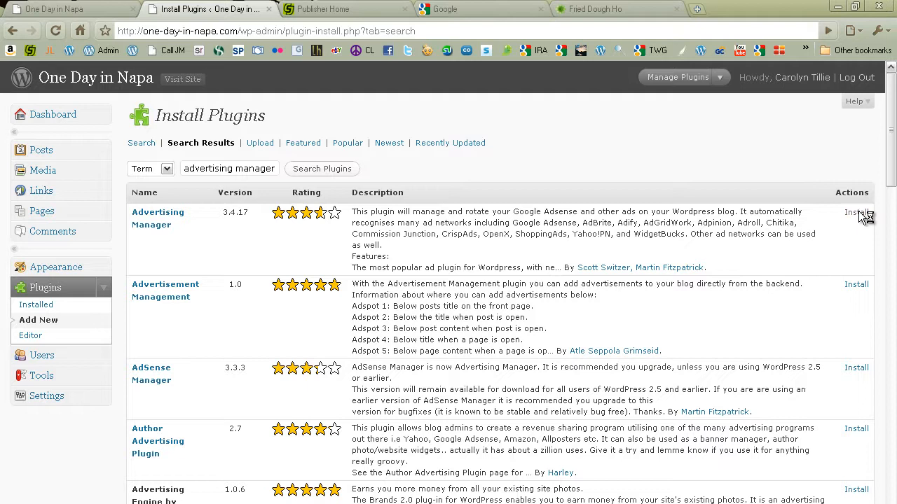
- Install the Advertising Manager 3.4.17 plugin and return to the plugin installer
{"action": "left_click", "coordinate": [851, 212]}
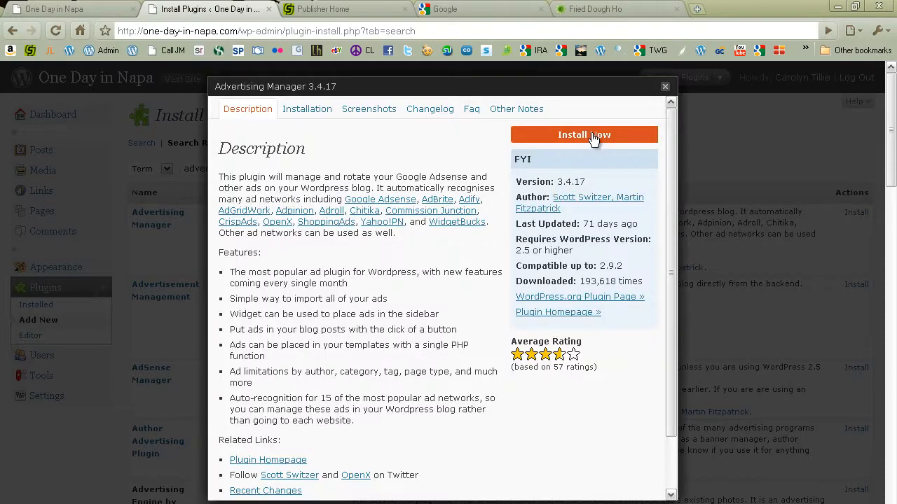
{"action": "left_click", "coordinate": [583, 135]}
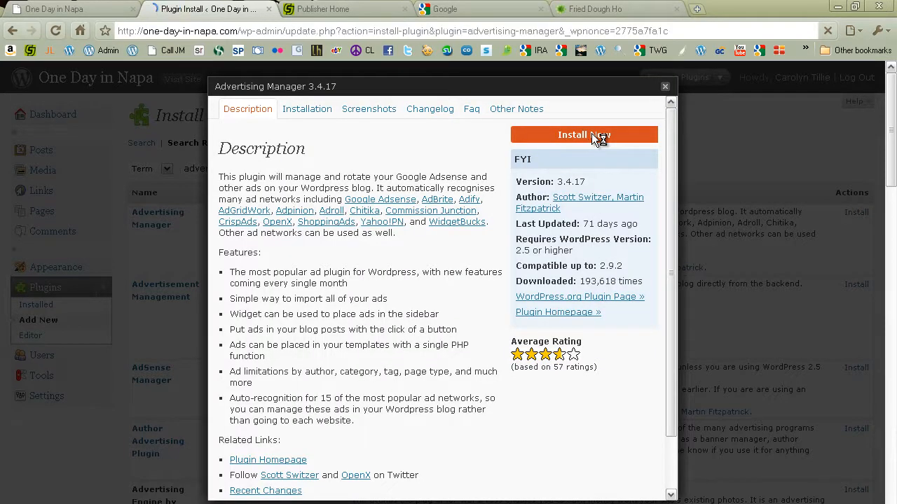
{"action": "left_click", "coordinate": [584, 135]}
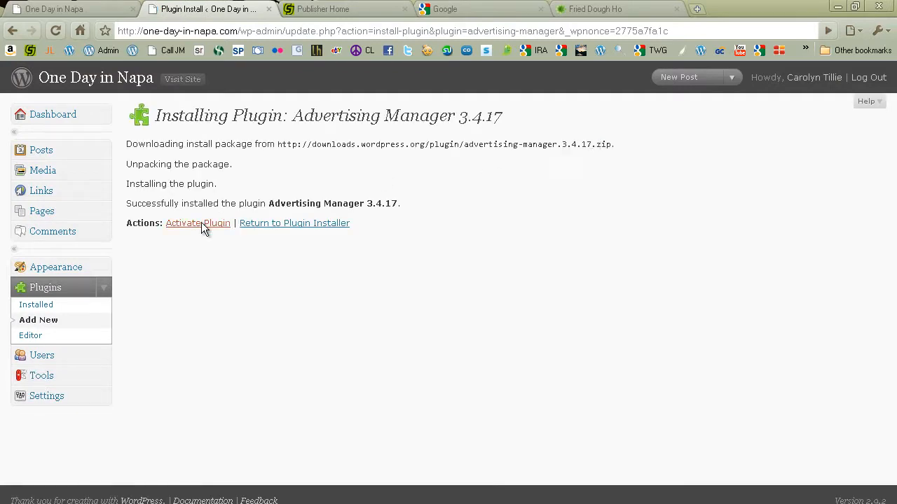
{"action": "mouse_move", "coordinate": [277, 233]}
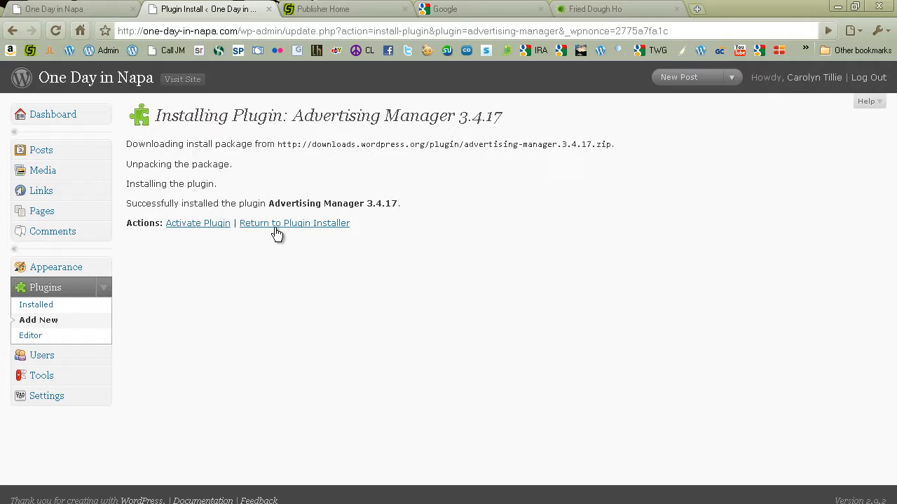
{"action": "left_click", "coordinate": [294, 223]}
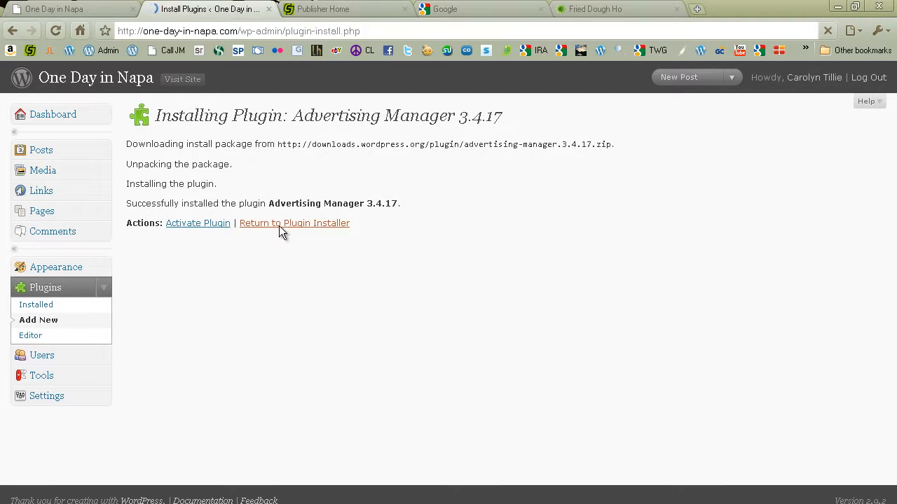
- Search for 'all in one adsense' and install the All in One Adsense and YPN 1.84 plugin
{"action": "left_click", "coordinate": [295, 223]}
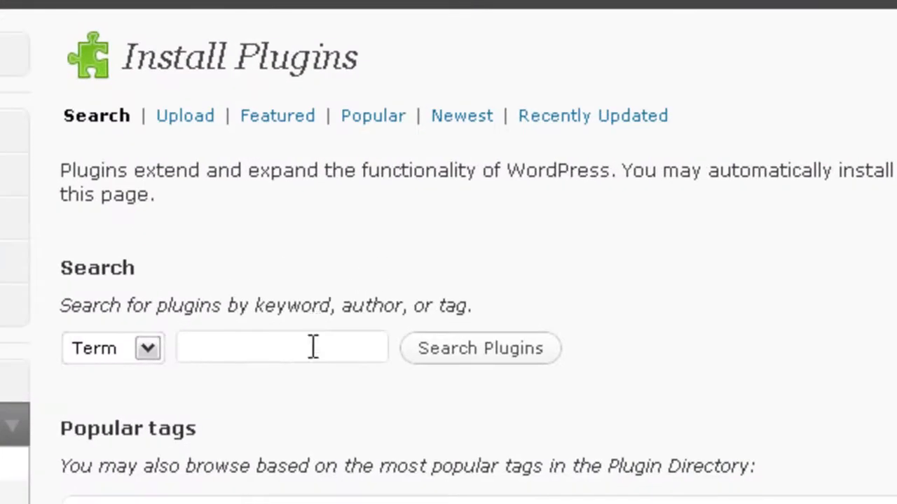
{"action": "left_click", "coordinate": [281, 347]}
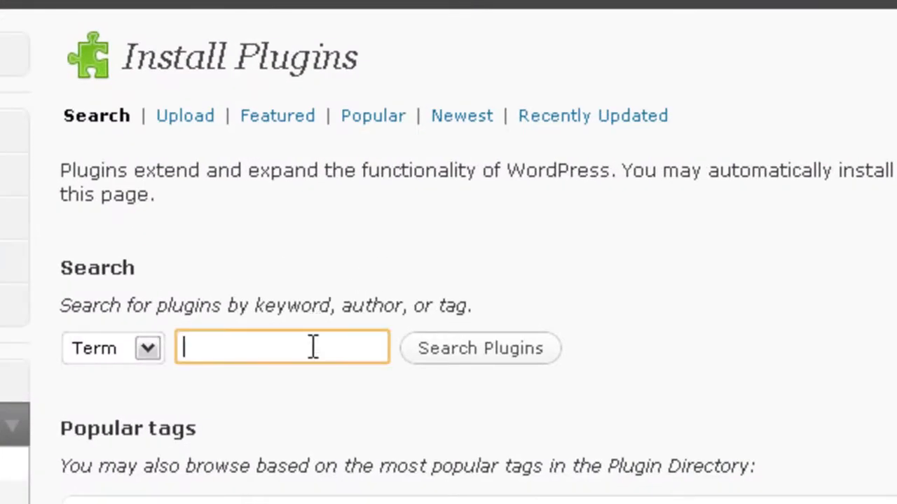
{"action": "type", "text": "all in one"}
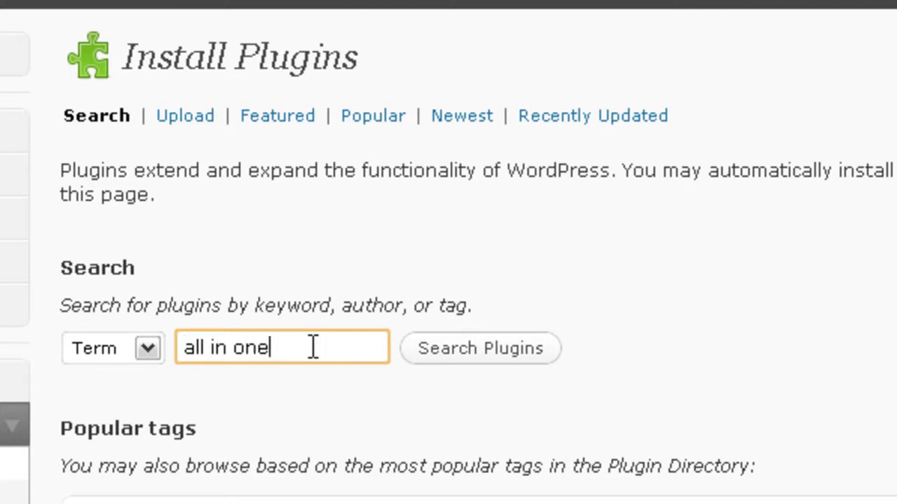
{"action": "type", "text": "adsense"}
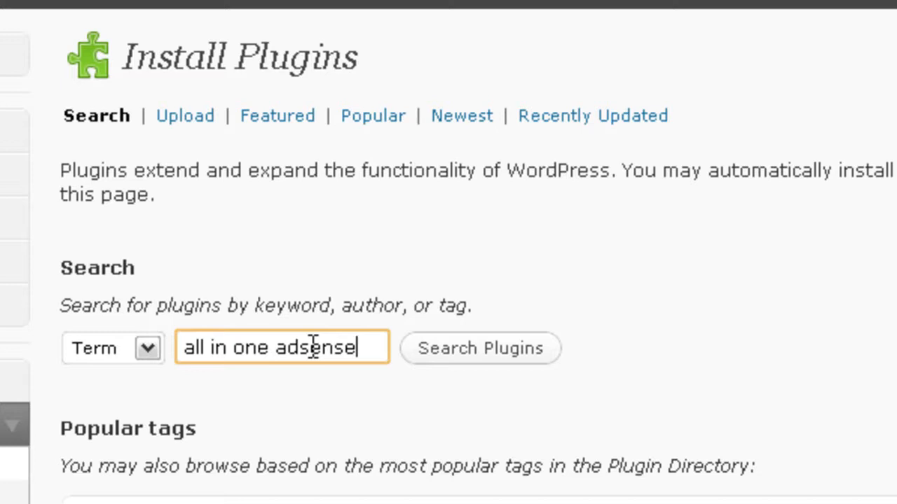
{"action": "left_click", "coordinate": [479, 347]}
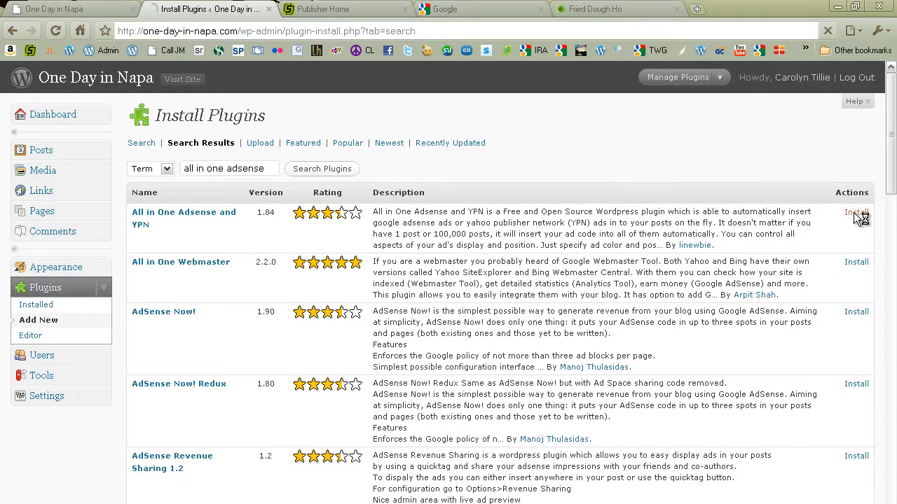
{"action": "left_click", "coordinate": [184, 219]}
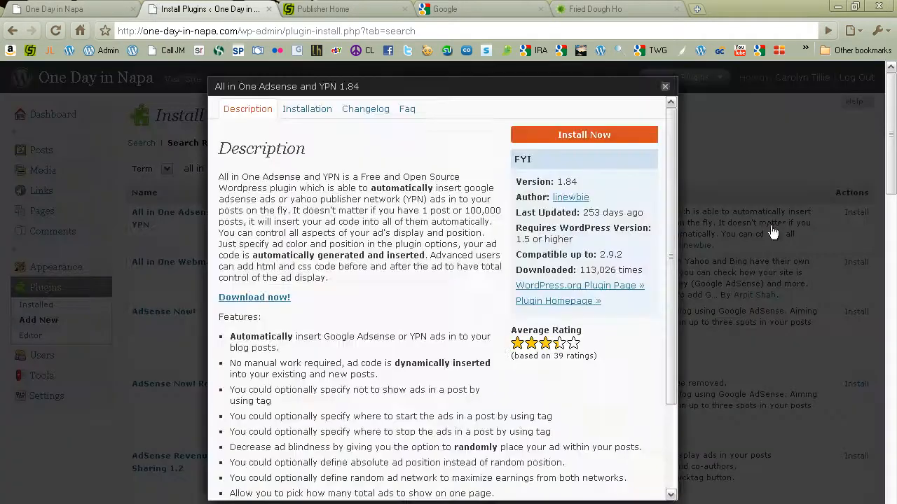
{"action": "mouse_move", "coordinate": [601, 140]}
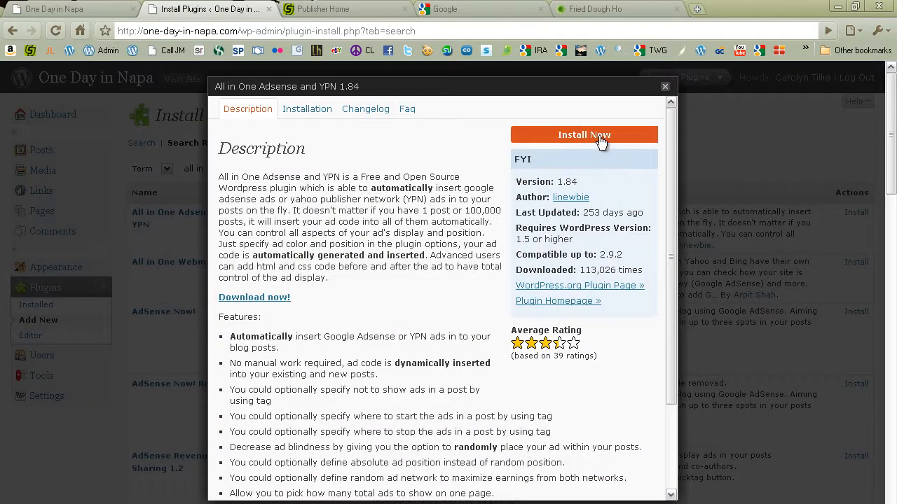
{"action": "left_click", "coordinate": [583, 134]}
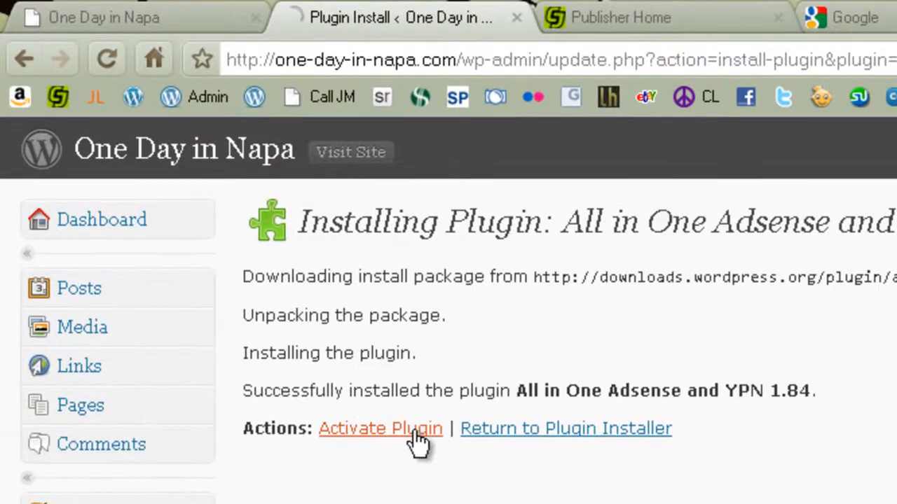
- Activate the Advertising Manager plugin from the installed plugins list
{"action": "left_click", "coordinate": [381, 429]}
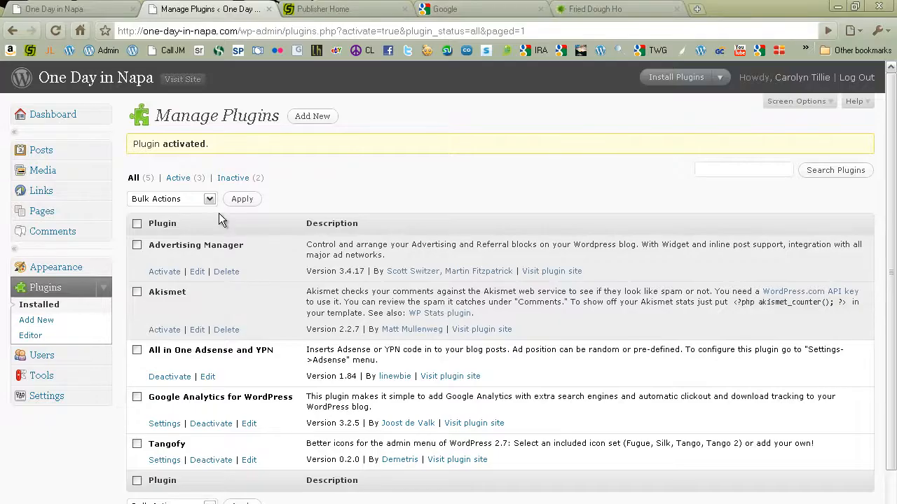
{"action": "mouse_move", "coordinate": [269, 265]}
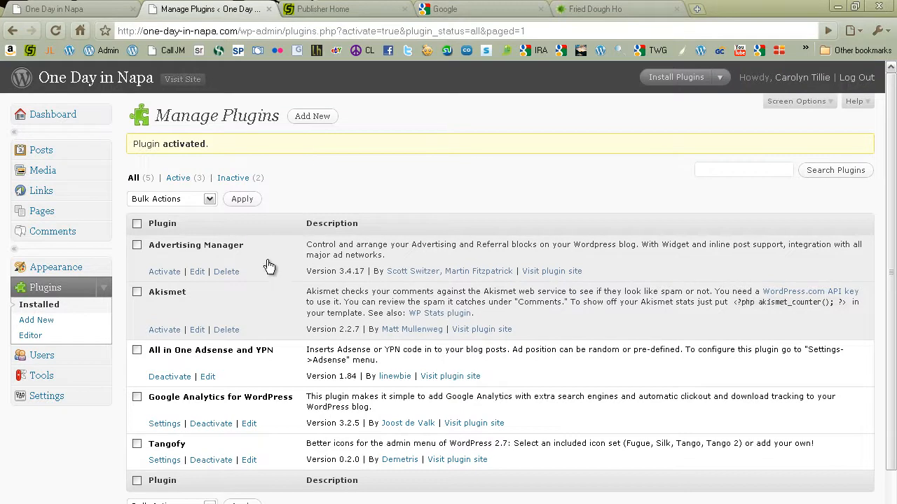
{"action": "mouse_move", "coordinate": [180, 277]}
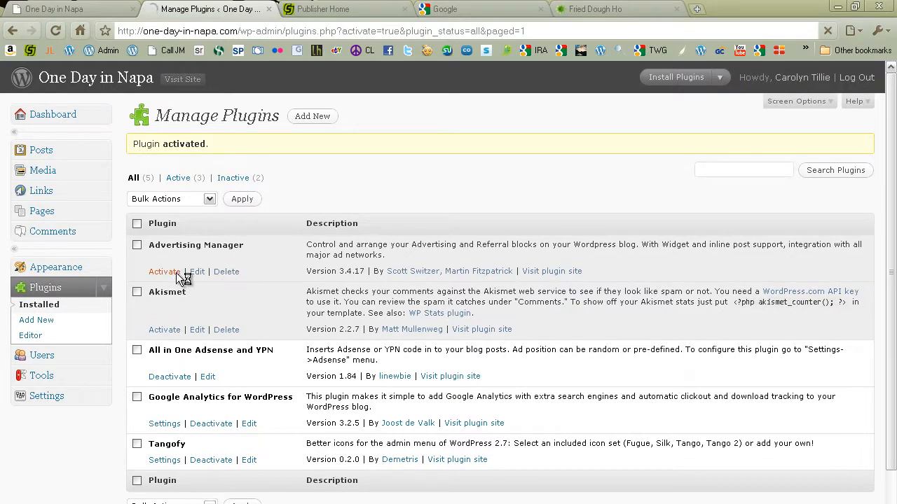
{"action": "left_click", "coordinate": [164, 271]}
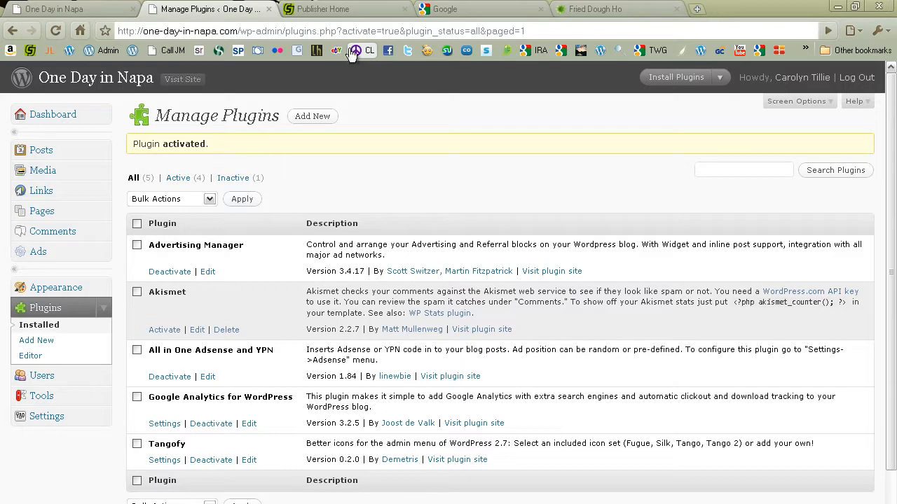
{"action": "mouse_move", "coordinate": [184, 6]}
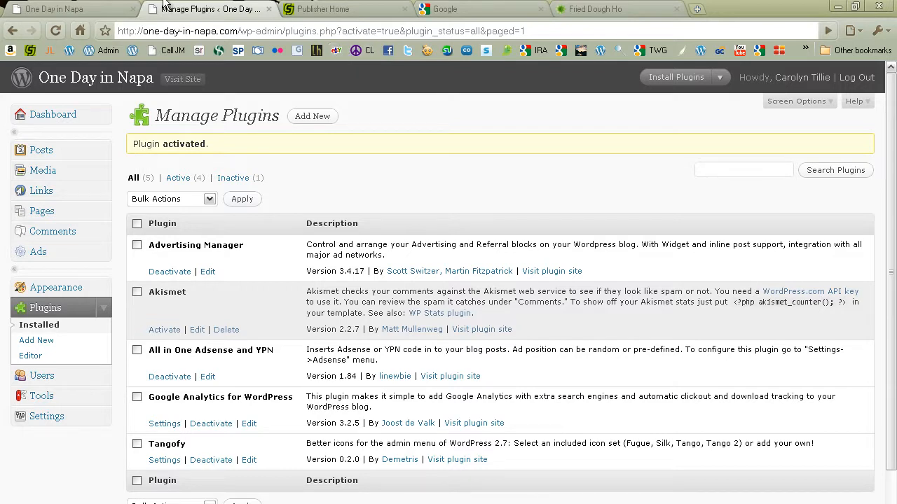
{"action": "mouse_move", "coordinate": [390, 9]}
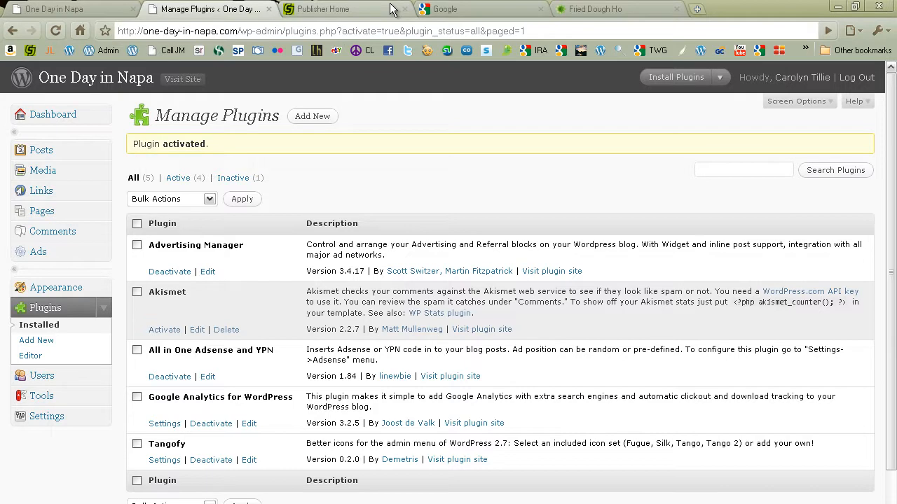
{"action": "mouse_move", "coordinate": [377, 8]}
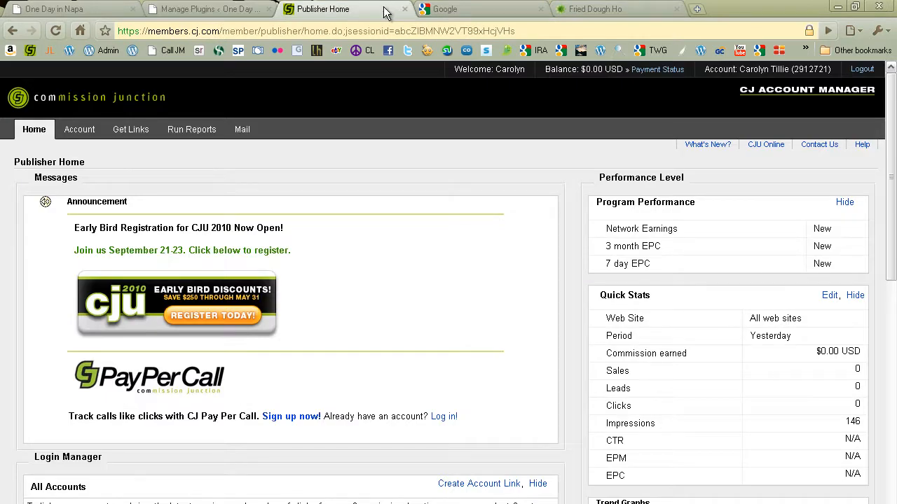
{"action": "mouse_move", "coordinate": [232, 104]}
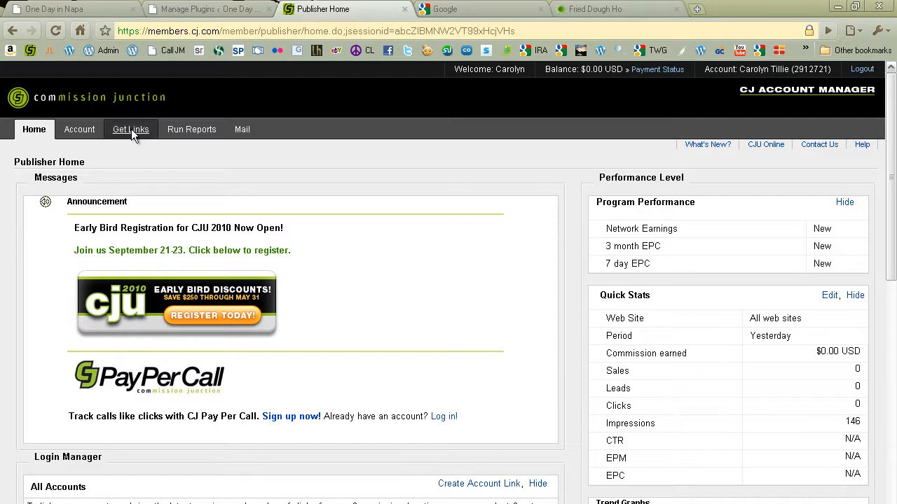
- In Get Links, list advertisers By Relationship and locate The Wine Enthusiast
{"action": "left_click", "coordinate": [130, 129]}
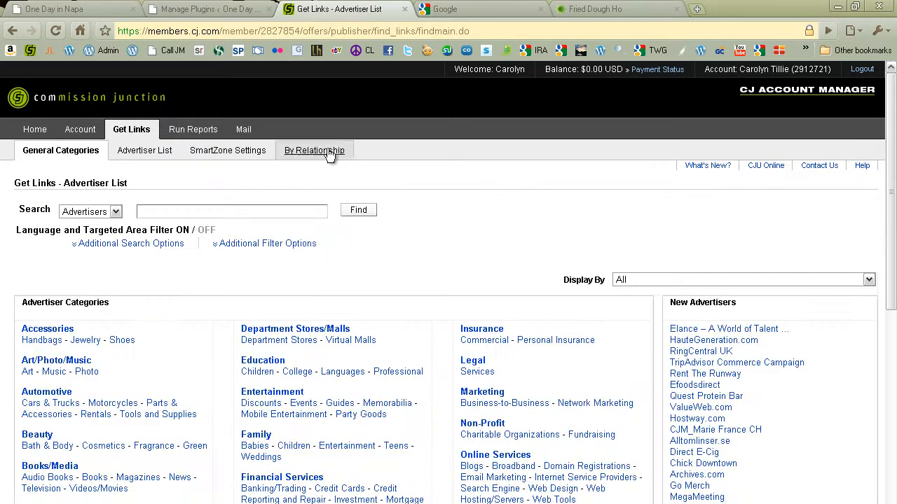
{"action": "left_click", "coordinate": [314, 150]}
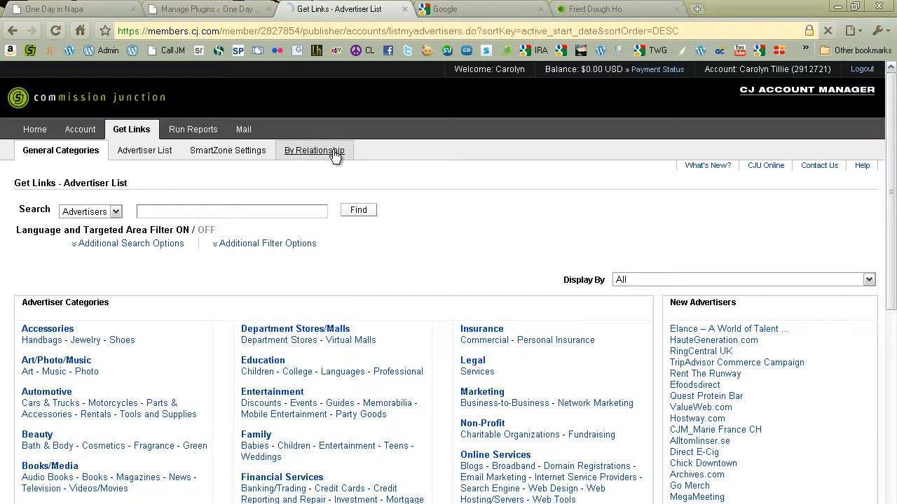
{"action": "left_click", "coordinate": [314, 150]}
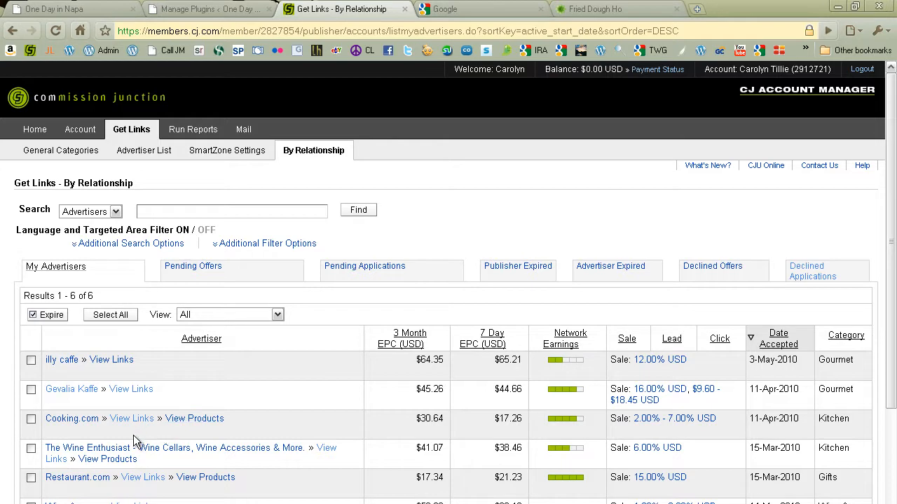
{"action": "mouse_move", "coordinate": [129, 448]}
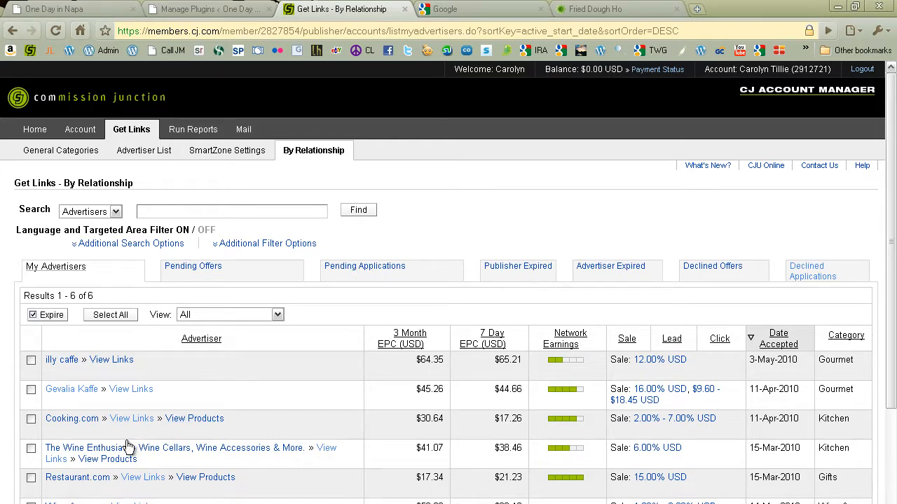
{"action": "scroll", "scroll_direction": "down", "scroll_amount": 3}
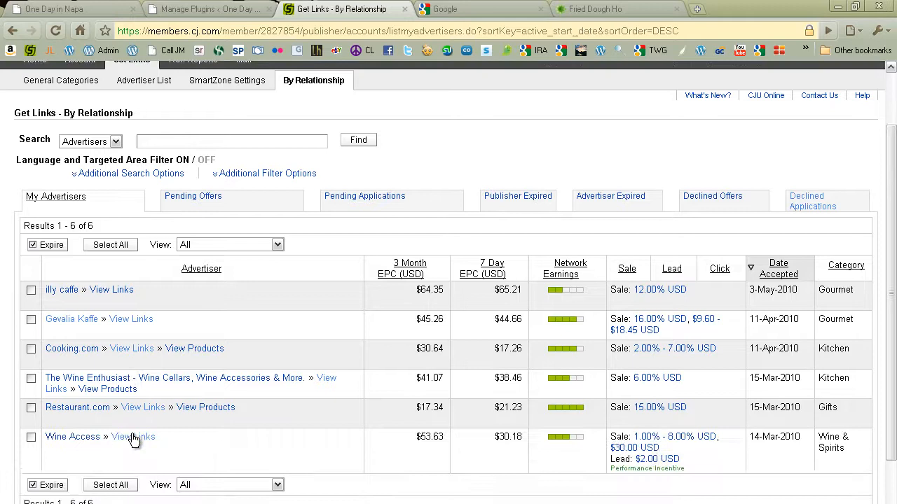
{"action": "mouse_move", "coordinate": [133, 414]}
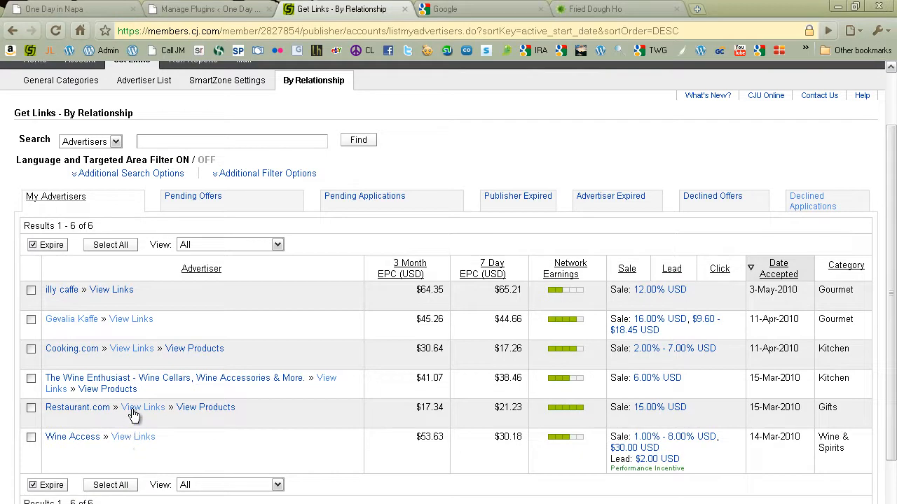
{"action": "mouse_move", "coordinate": [129, 390]}
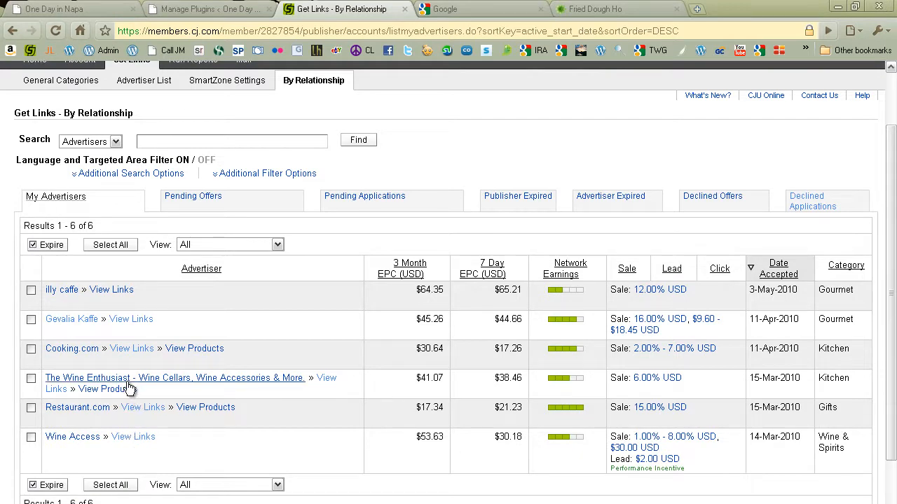
{"action": "mouse_move", "coordinate": [300, 386]}
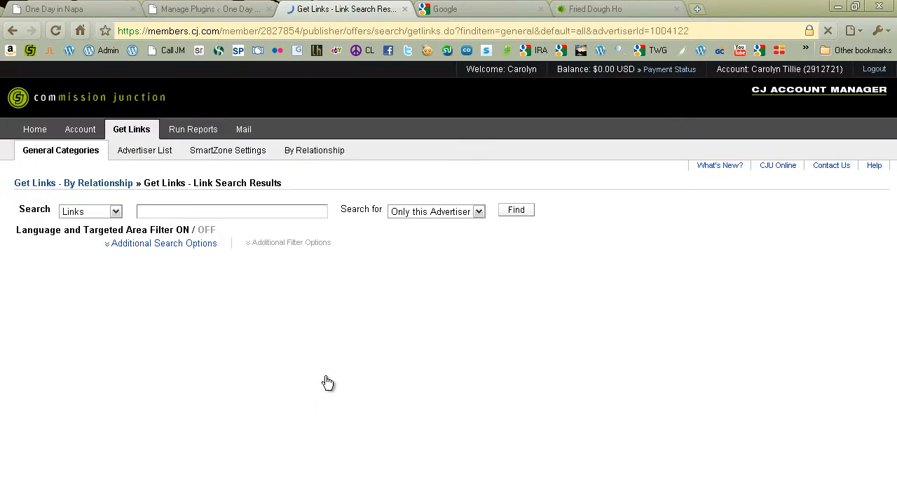
- View The Wine Enthusiast's links list, including text links and 120x60 banners
{"action": "left_click", "coordinate": [516, 210]}
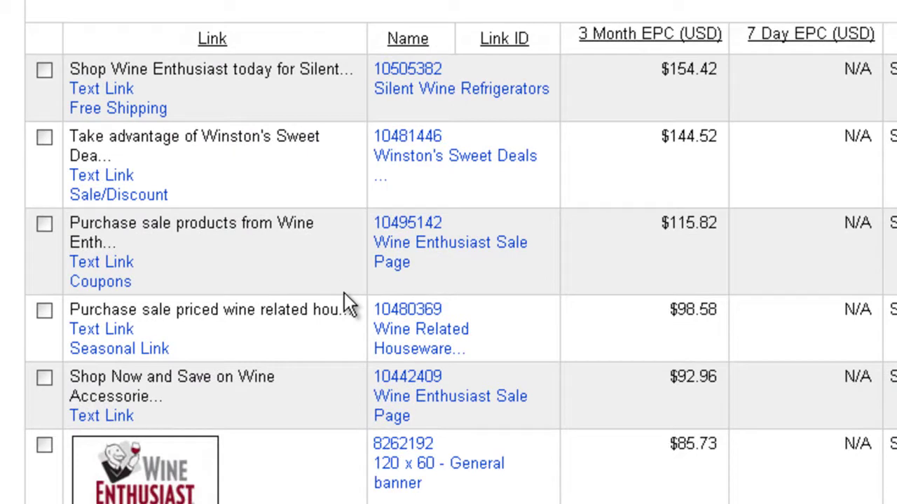
{"action": "mouse_move", "coordinate": [227, 188]}
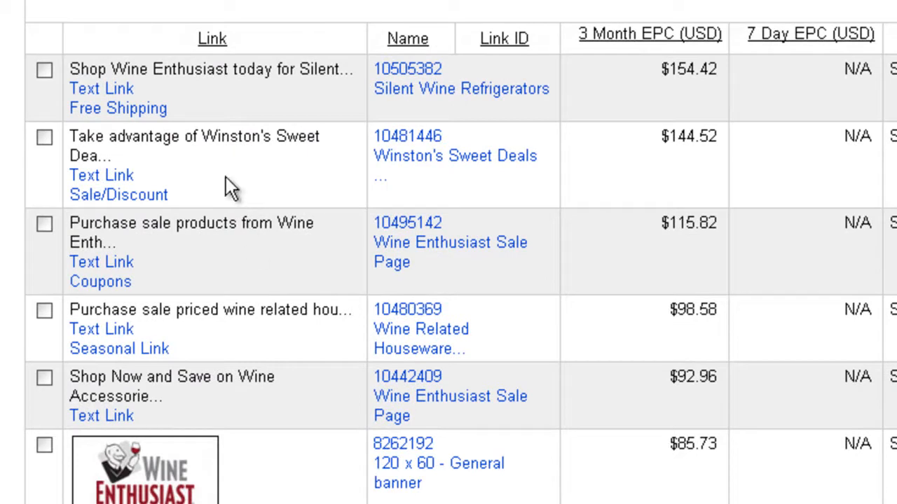
{"action": "scroll", "scroll_direction": "down", "scroll_amount": 3}
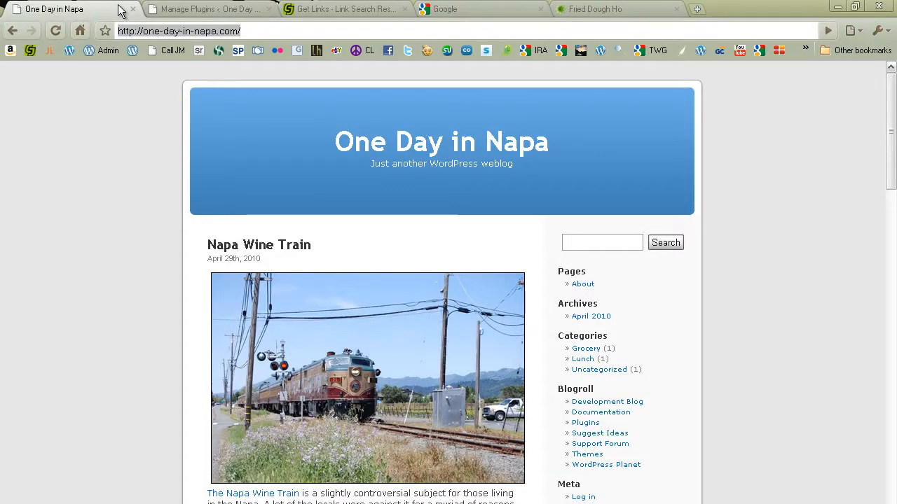
{"action": "left_click", "coordinate": [210, 8]}
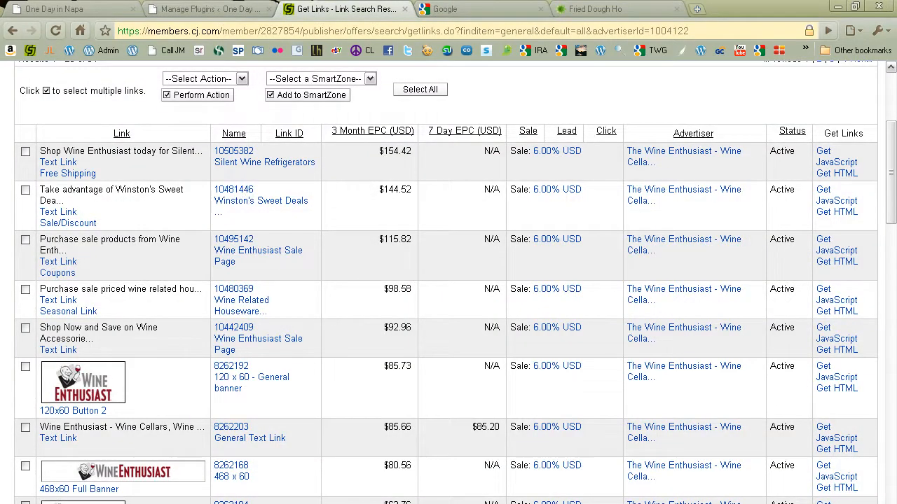
{"action": "mouse_move", "coordinate": [87, 443]}
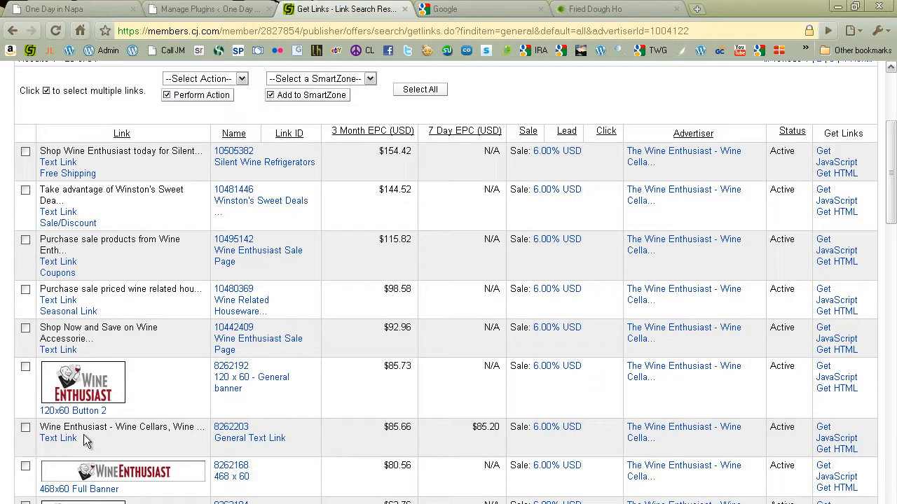
{"action": "mouse_move", "coordinate": [216, 392]}
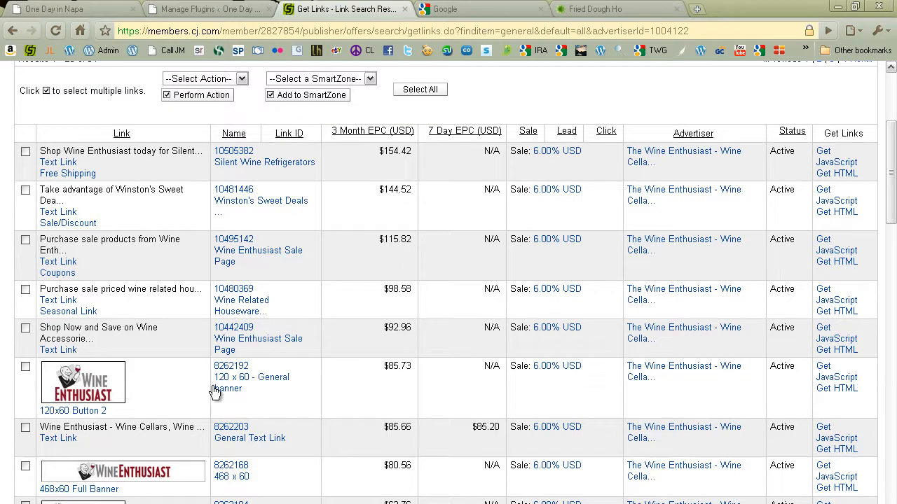
{"action": "mouse_move", "coordinate": [229, 384]}
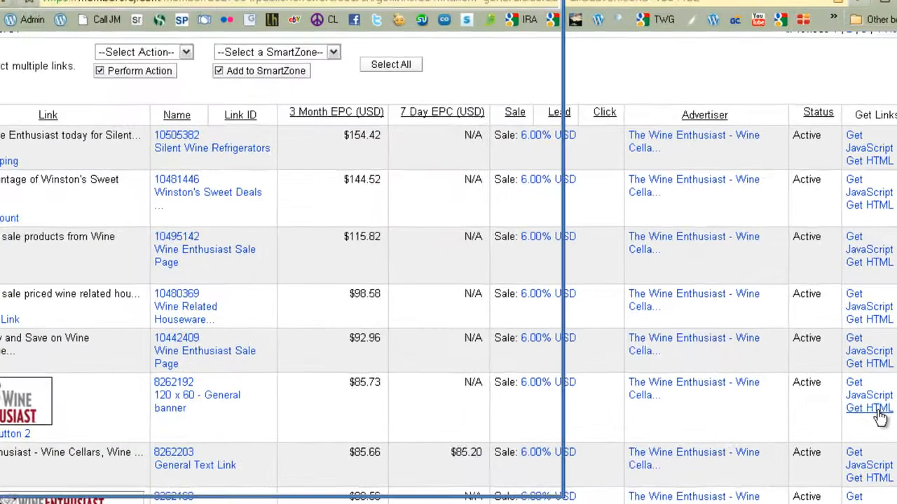
- Get and copy the HTML code for the Wine Enthusiast 120x60 banner, then close the code window
{"action": "left_click", "coordinate": [866, 410]}
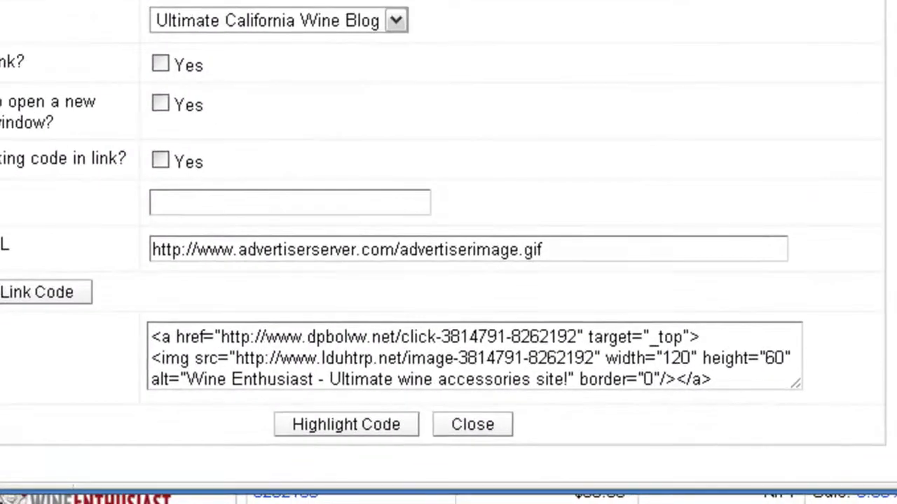
{"action": "mouse_move", "coordinate": [291, 454]}
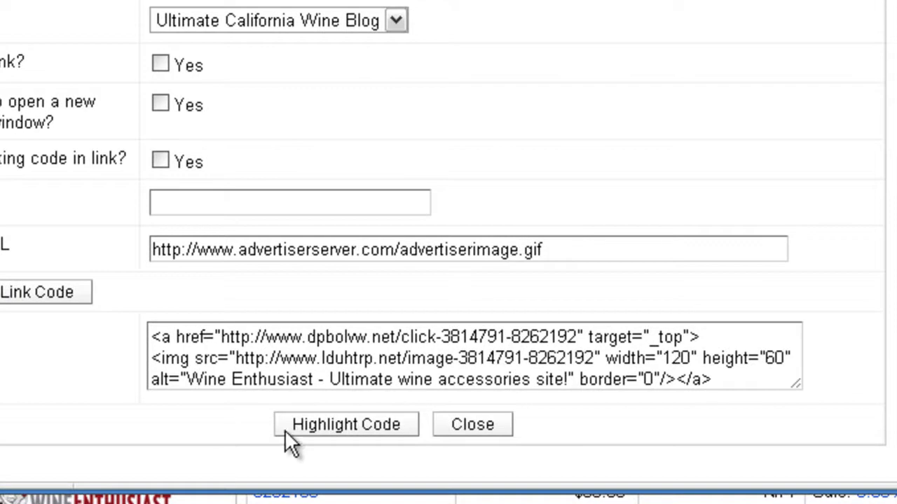
{"action": "left_click", "coordinate": [347, 425]}
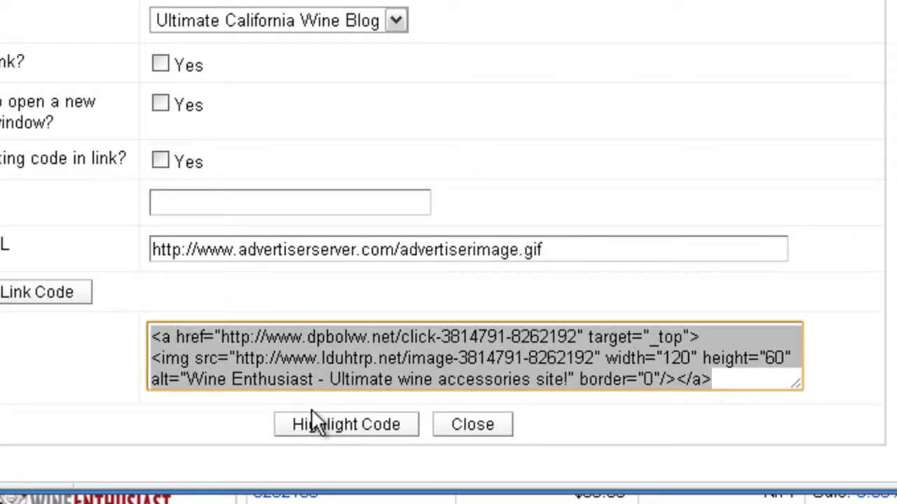
{"action": "right_click", "coordinate": [322, 357]}
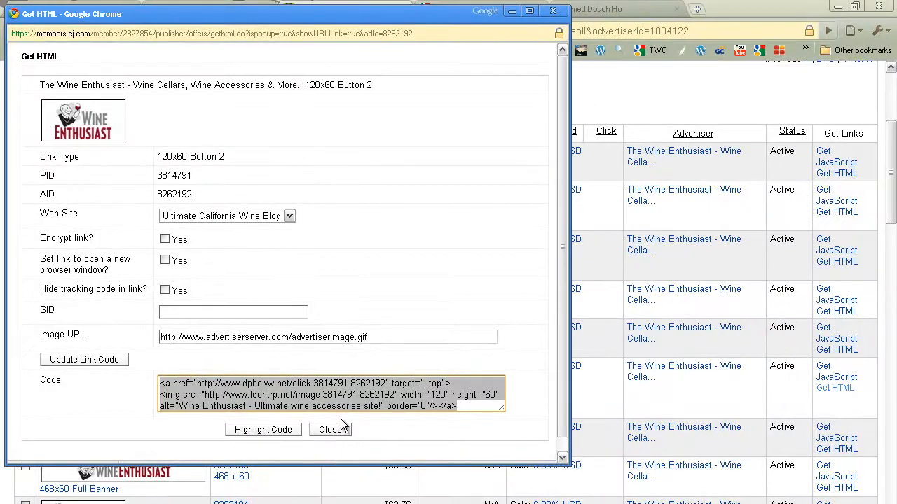
{"action": "left_click", "coordinate": [327, 430]}
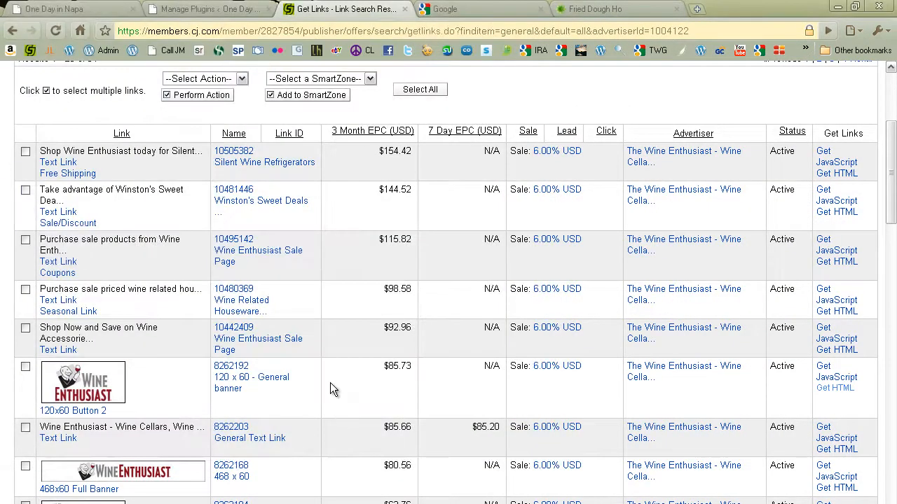
{"action": "mouse_move", "coordinate": [203, 9]}
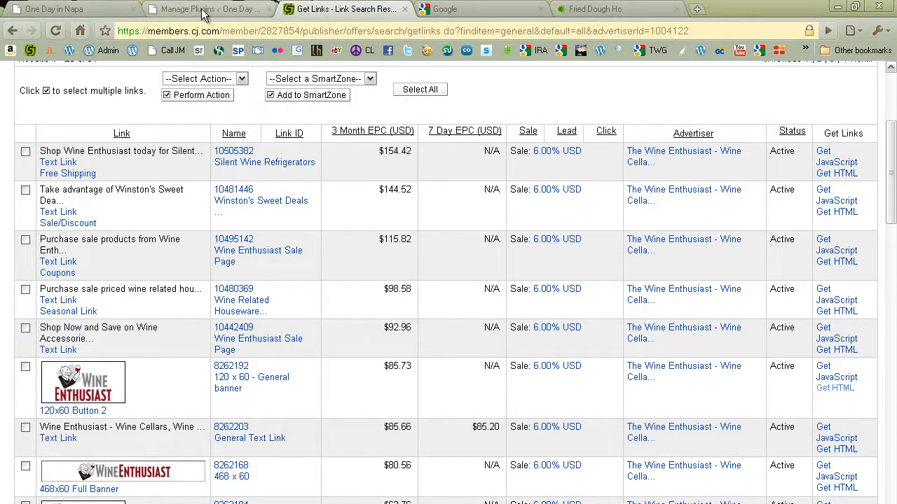
- In Advertising Manager, start Ads > Create New and paste into the Ad Code box
{"action": "left_click", "coordinate": [203, 9]}
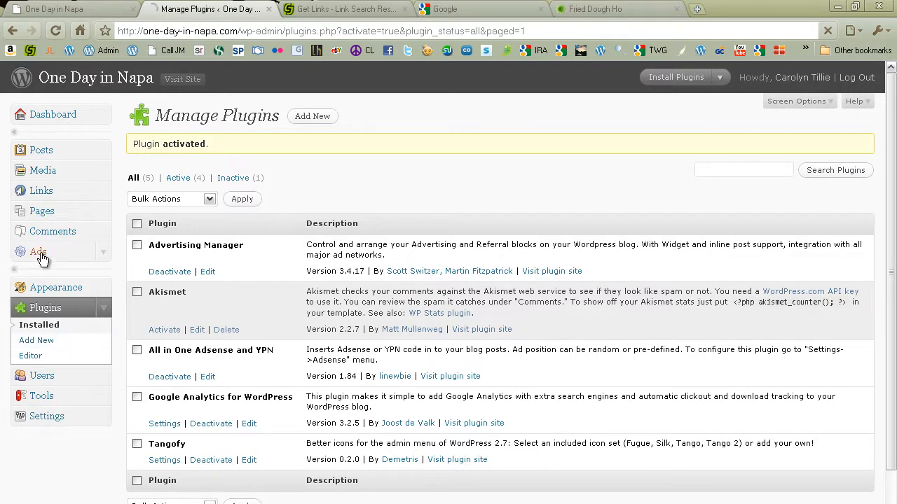
{"action": "left_click", "coordinate": [38, 252]}
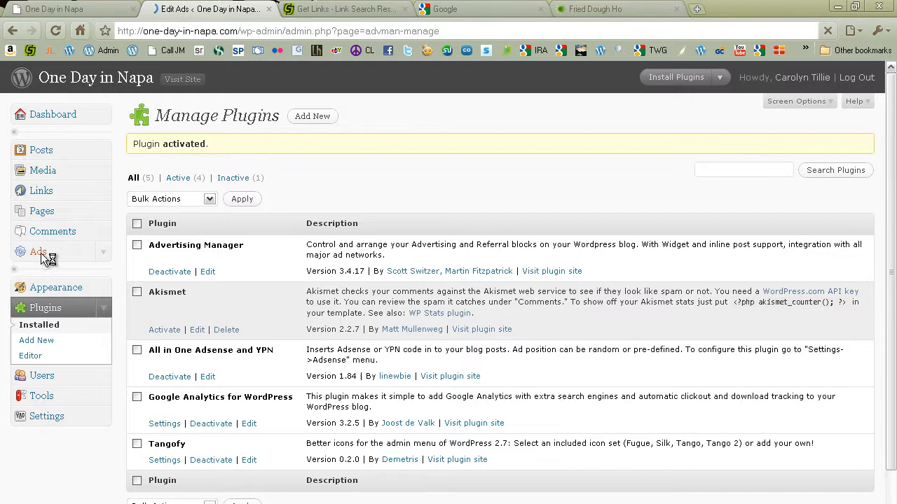
{"action": "left_click", "coordinate": [38, 252]}
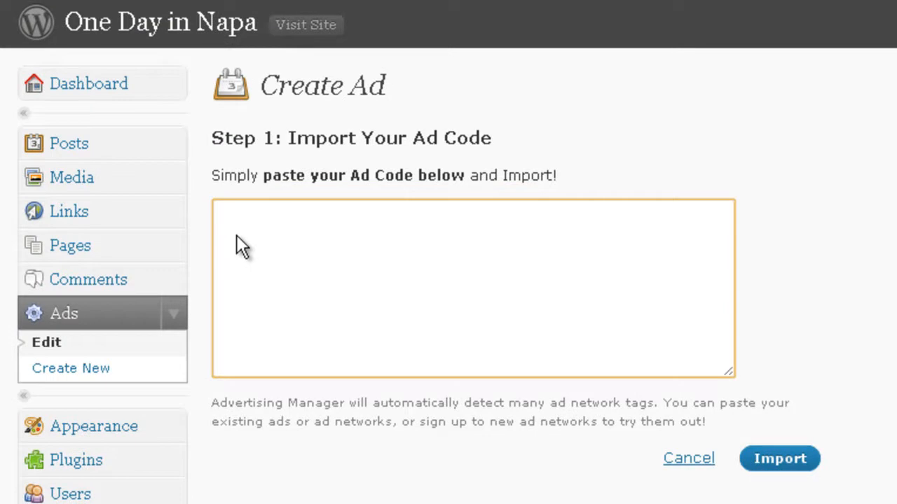
{"action": "right_click", "coordinate": [241, 239]}
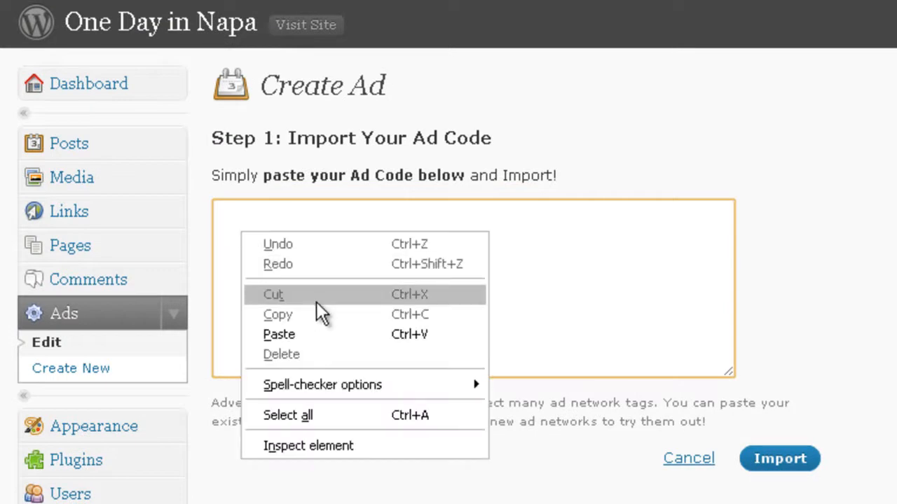
{"action": "mouse_move", "coordinate": [300, 333]}
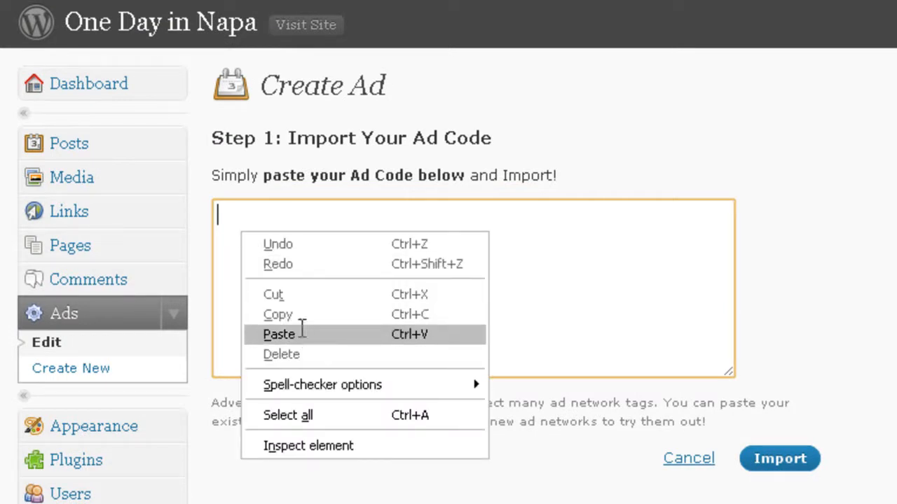
{"action": "left_click", "coordinate": [280, 333]}
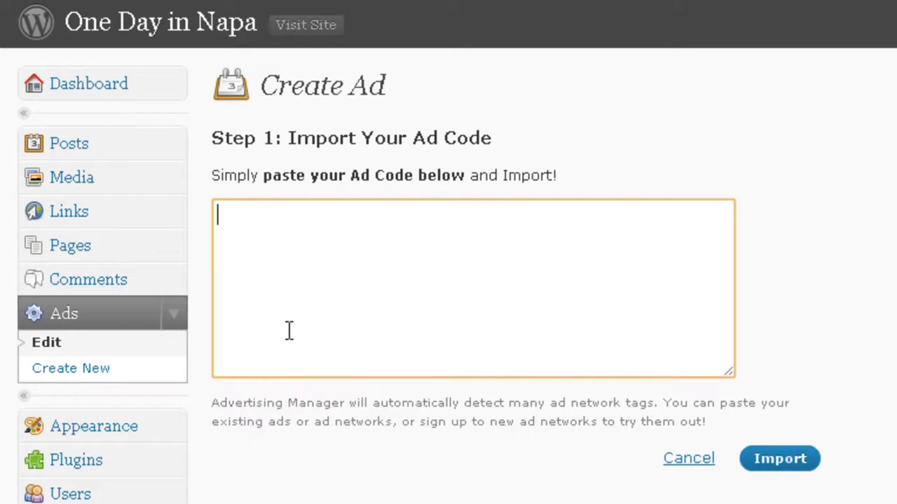
{"action": "type", "text": "<a href=\"http://www.dpbolvw.net/click-3814791-8262192\" target=\"_top\"><img src=\"http://www.lduhtrp.net/image-3814791-8262192\" width=\"120\" height=\"60\" alt=\"Wine Enthusiast - Ultimate wine accessories site!\" border=\"0\"/></a>"}
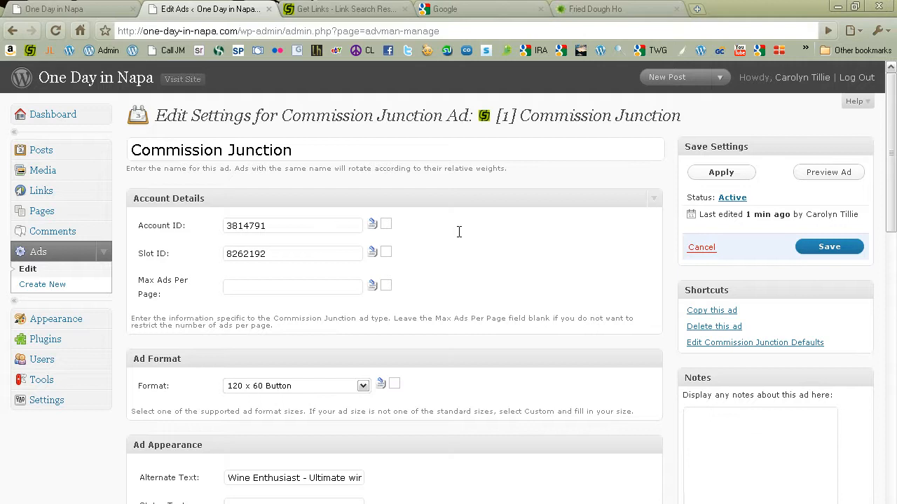
{"action": "mouse_move", "coordinate": [335, 233]}
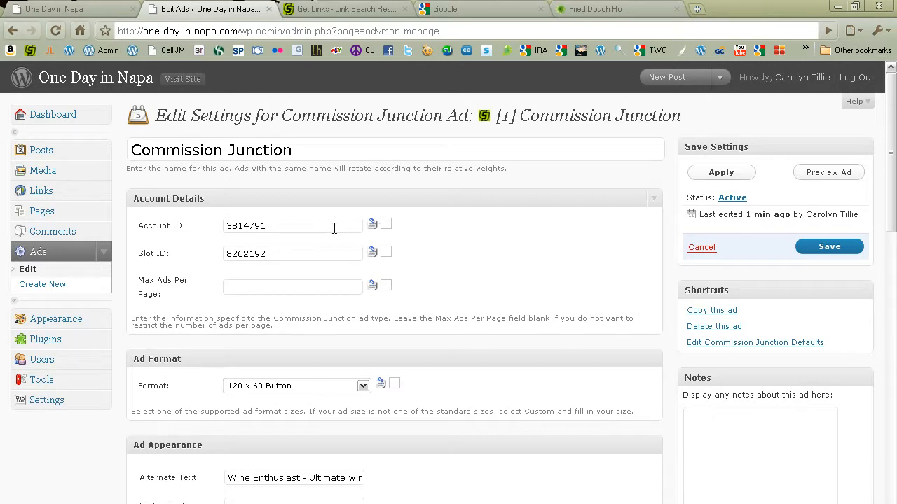
{"action": "mouse_move", "coordinate": [333, 227]}
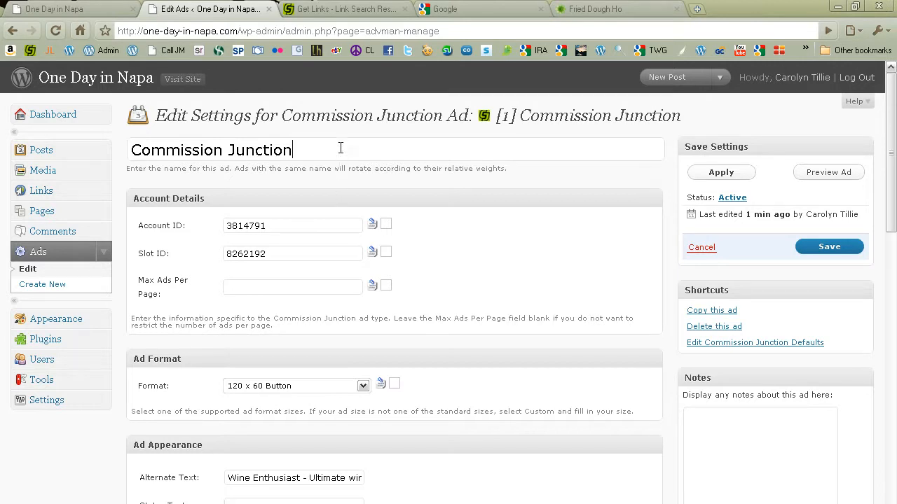
- Replace the default 'Commission Junction' ad name with 'cj - wine enthusiast - 1'
{"action": "key", "text": "Backspace"}
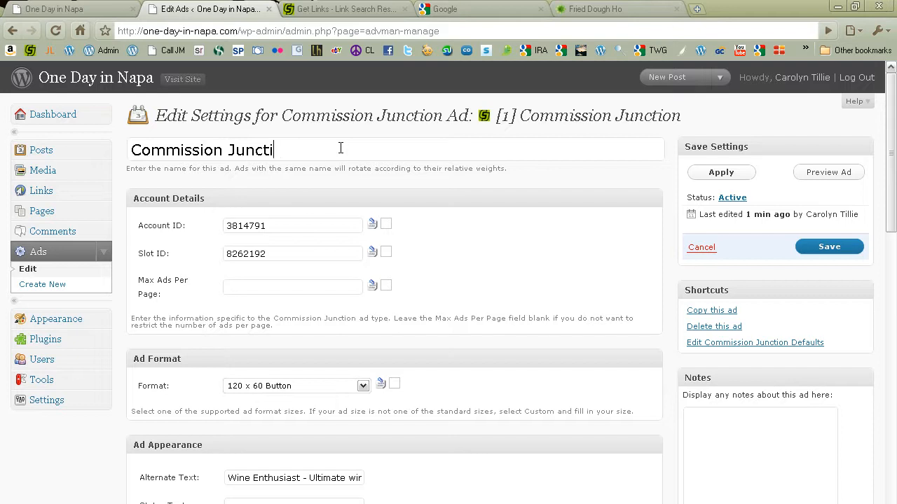
{"action": "key", "text": "BackSpace"}
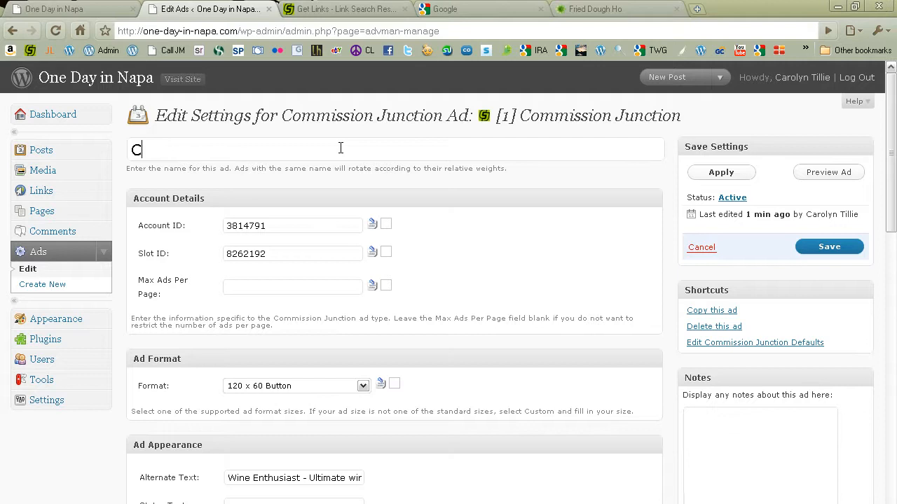
{"action": "key", "text": "Backspace"}
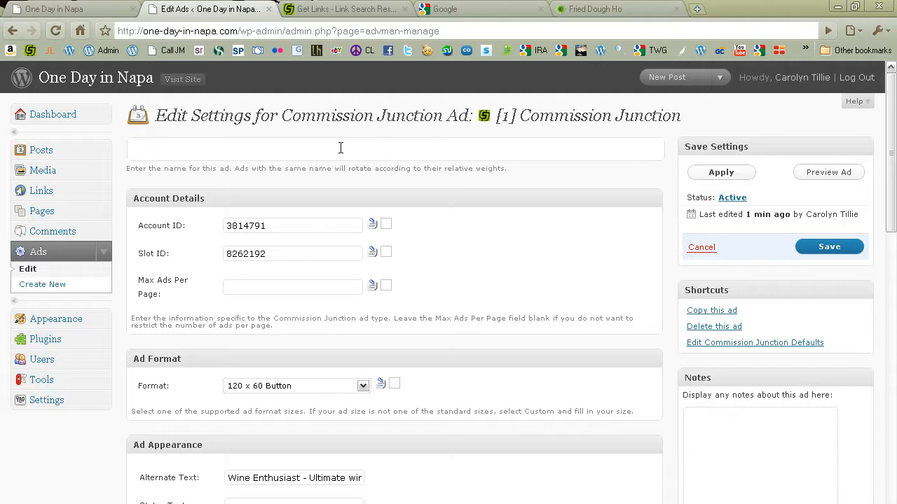
{"action": "type", "text": "cj -"}
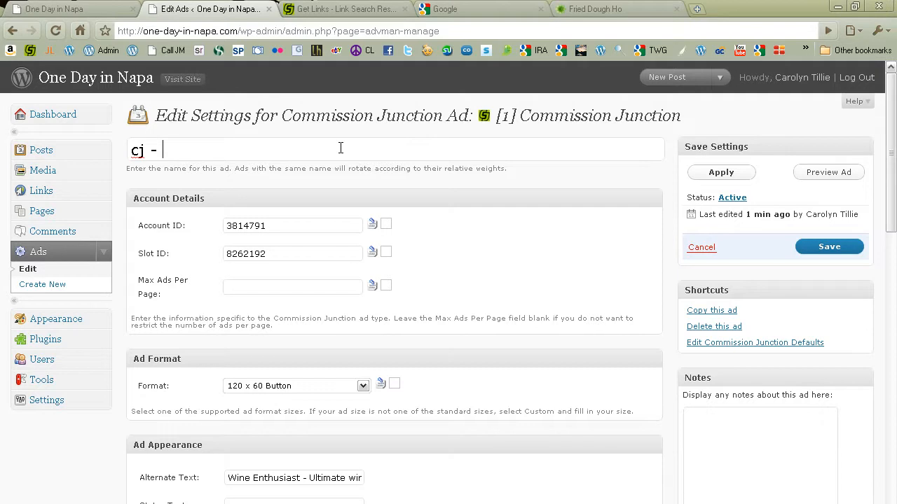
{"action": "type", "text": "wine en"}
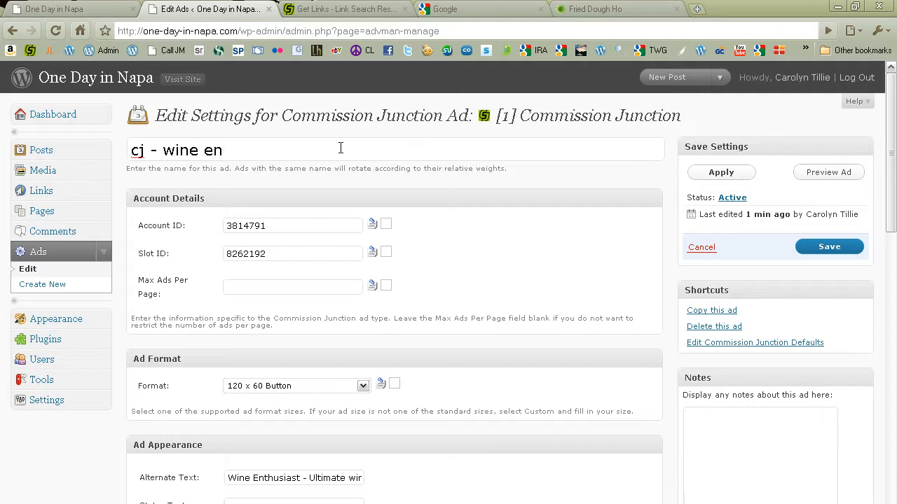
{"action": "type", "text": "thusias"}
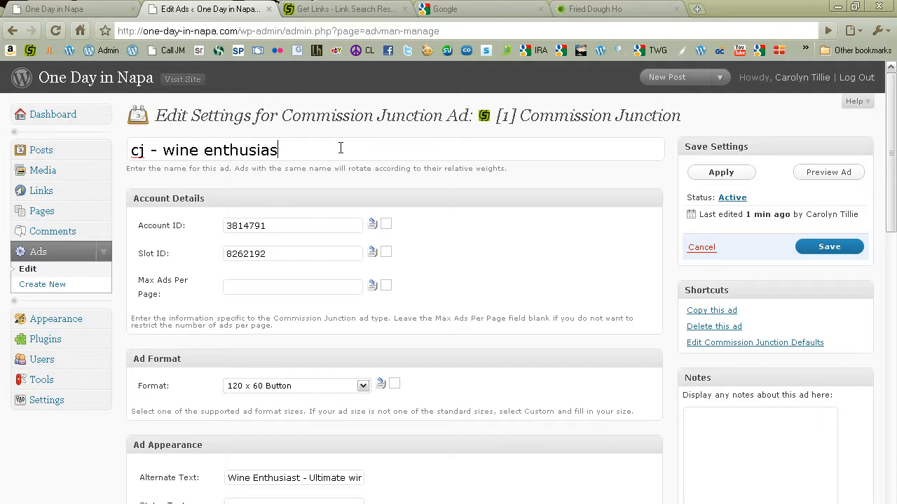
{"action": "type", "text": "t"}
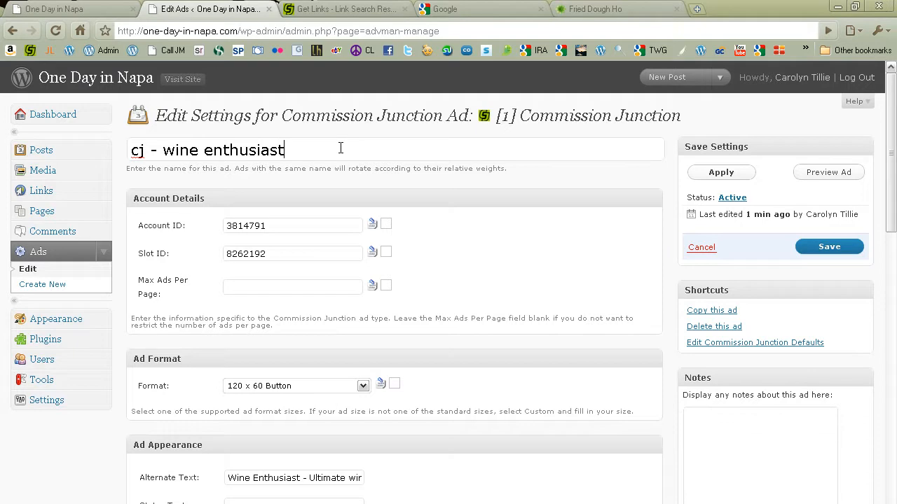
{"action": "type", "text": "- 1"}
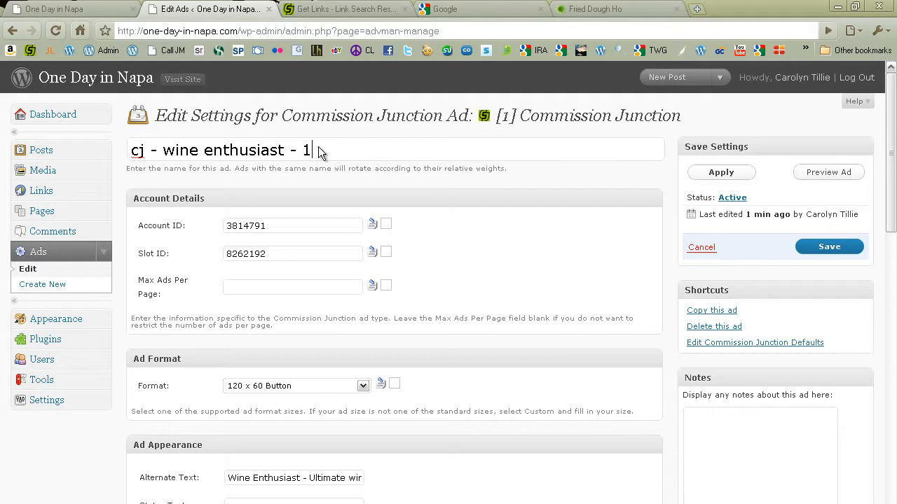
{"action": "mouse_move", "coordinate": [554, 283]}
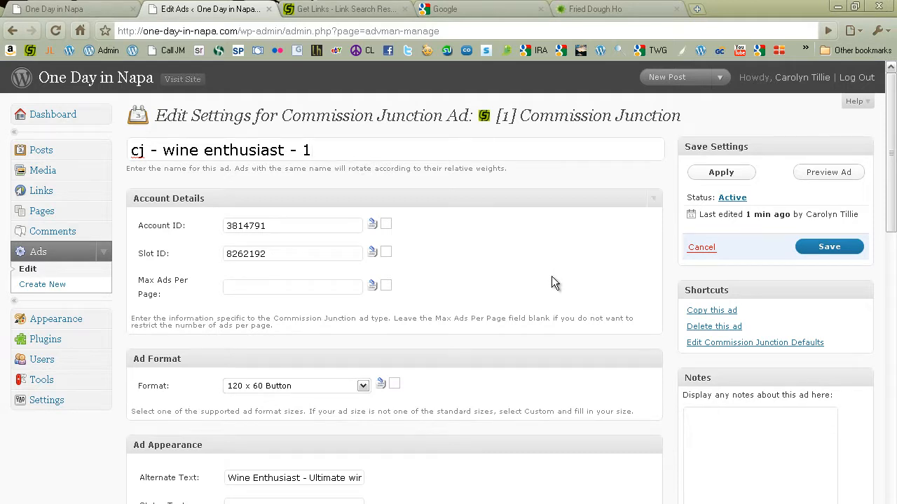
- Review the ad's remaining settings (Wine Enthusiast alternate text, shown on all pages) before saving
{"action": "scroll", "scroll_direction": "down", "scroll_amount": 3}
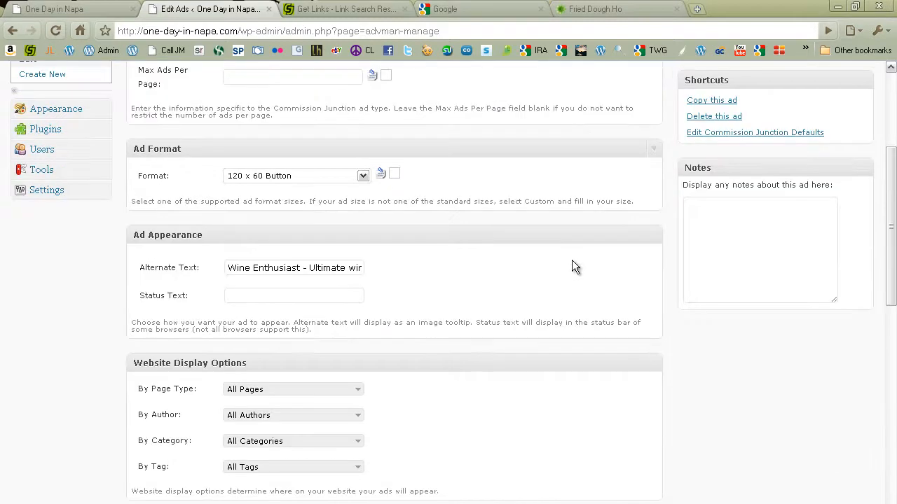
{"action": "scroll", "scroll_direction": "down", "scroll_amount": 3}
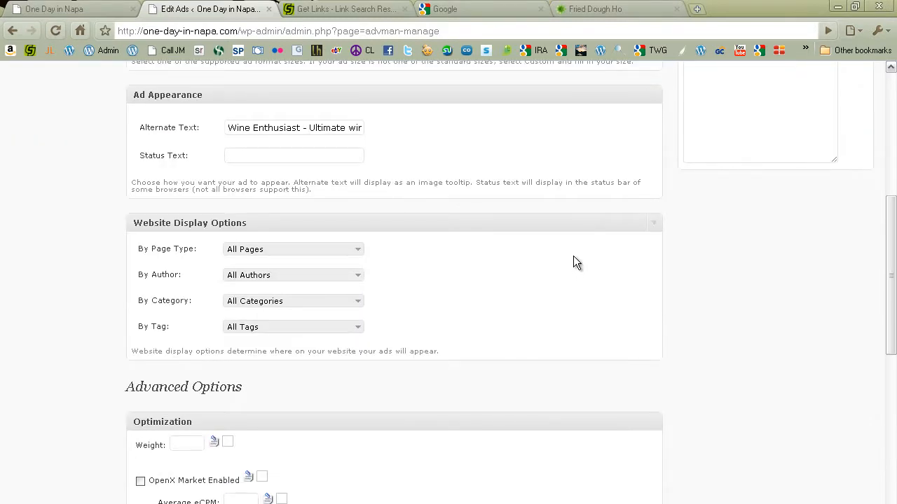
{"action": "mouse_move", "coordinate": [333, 401]}
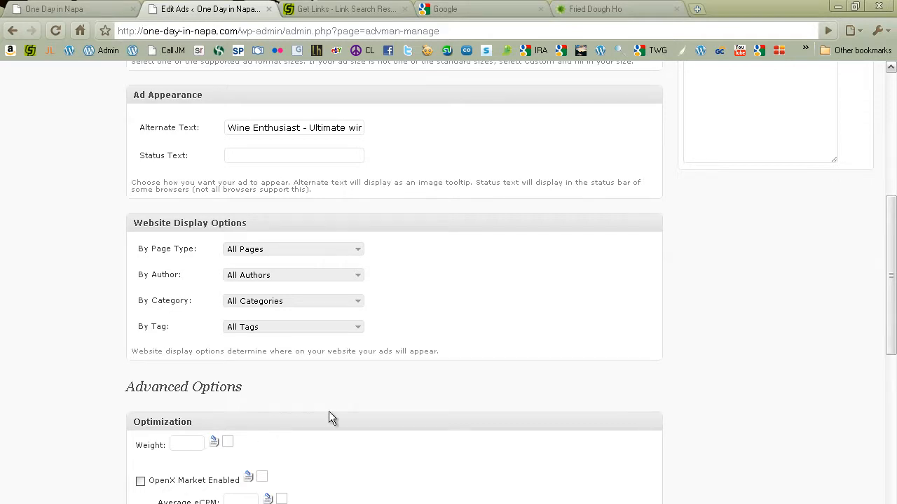
{"action": "scroll", "scroll_direction": "up", "scroll_amount": 3}
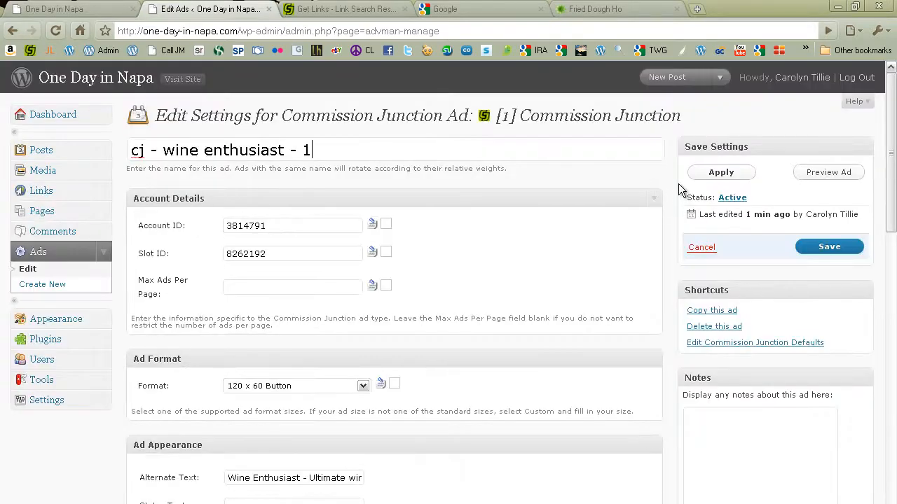
{"action": "mouse_move", "coordinate": [873, 271]}
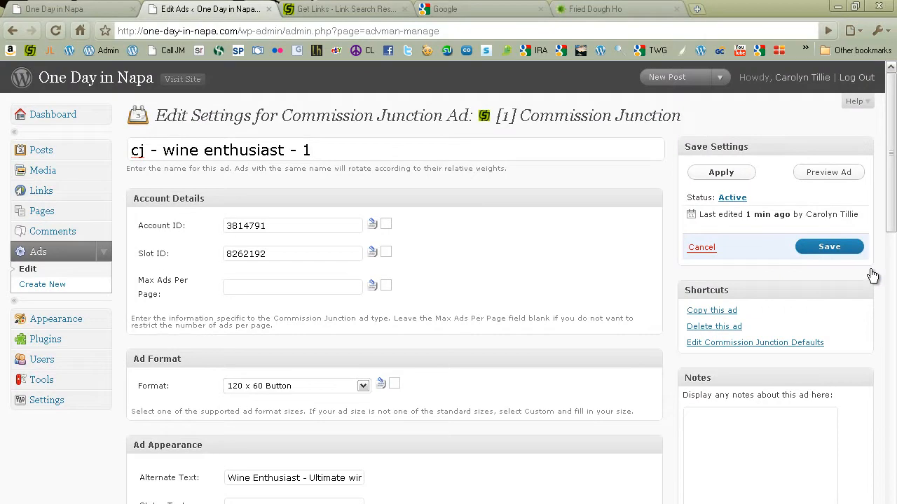
{"action": "mouse_move", "coordinate": [830, 247]}
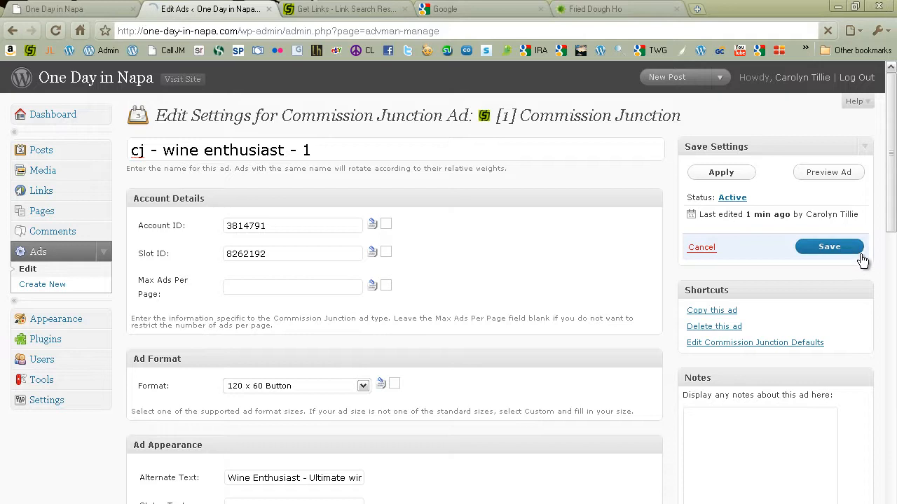
{"action": "mouse_move", "coordinate": [839, 264]}
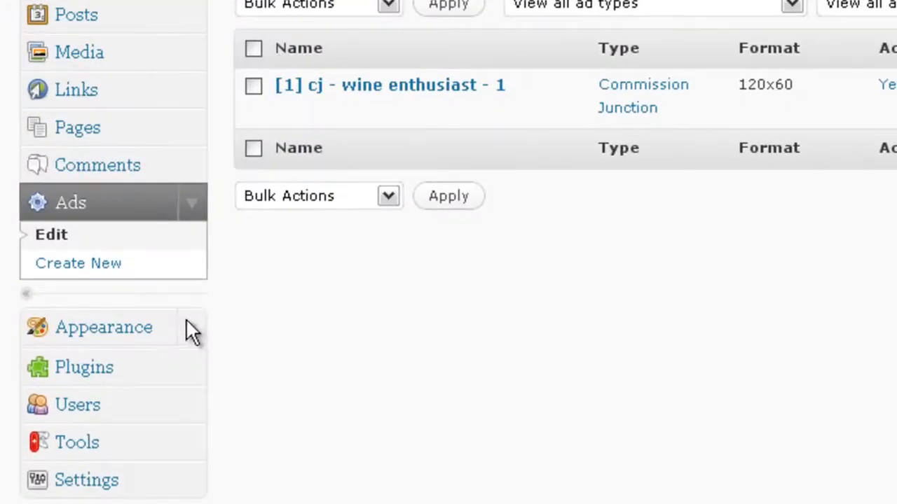
- Go to Appearance > Widgets, checking the live blog's sidebar along the way
{"action": "left_click", "coordinate": [104, 328]}
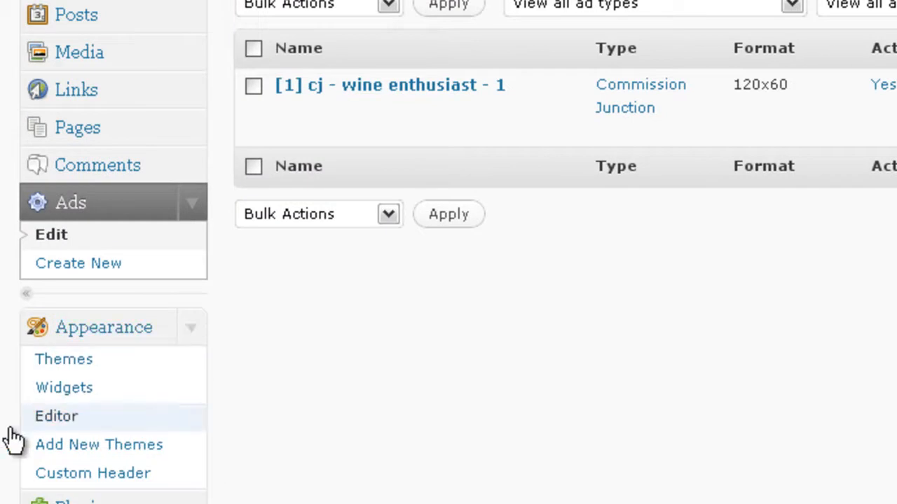
{"action": "left_click", "coordinate": [64, 387]}
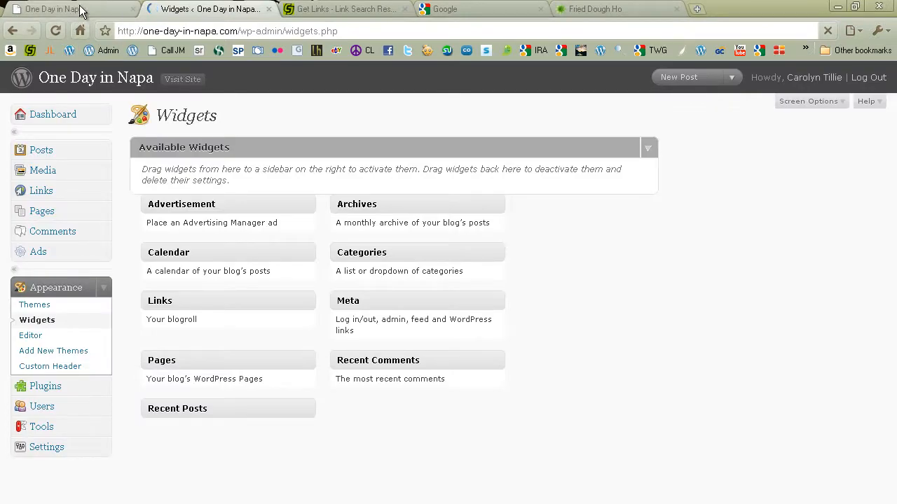
{"action": "left_click", "coordinate": [63, 10]}
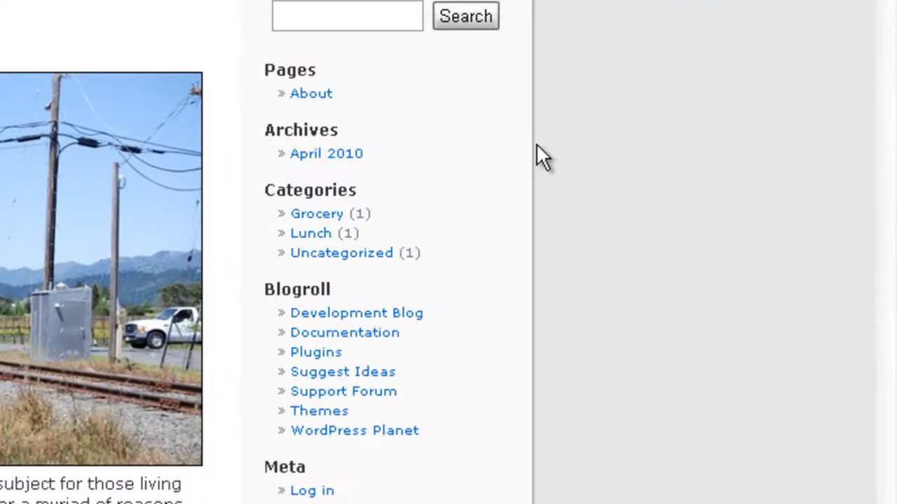
{"action": "scroll", "scroll_direction": "down", "scroll_amount": 3}
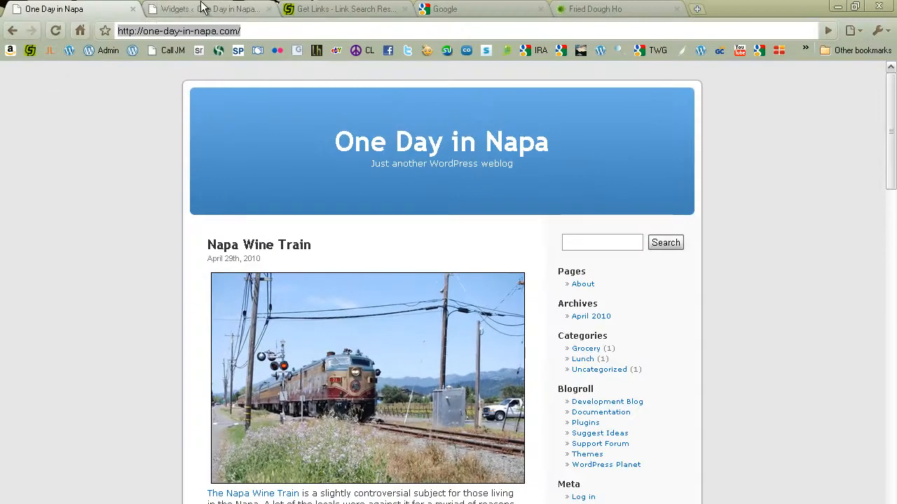
{"action": "left_click", "coordinate": [175, 9]}
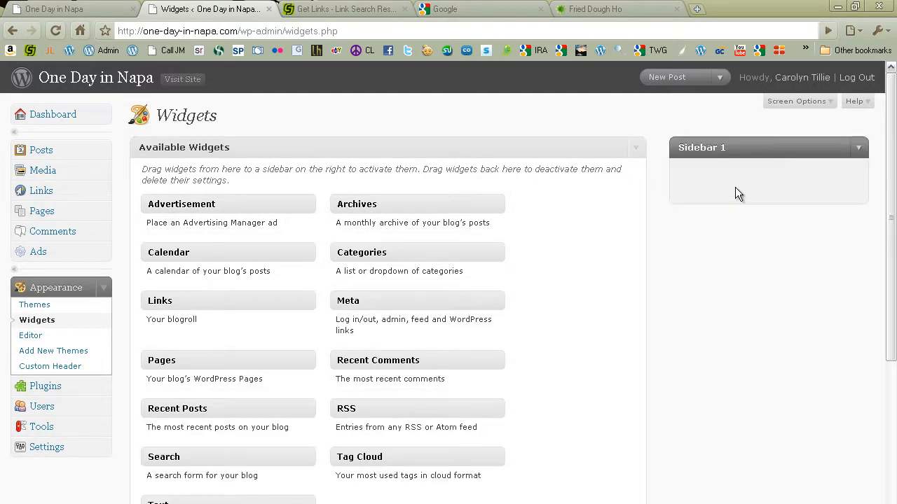
{"action": "mouse_move", "coordinate": [415, 187]}
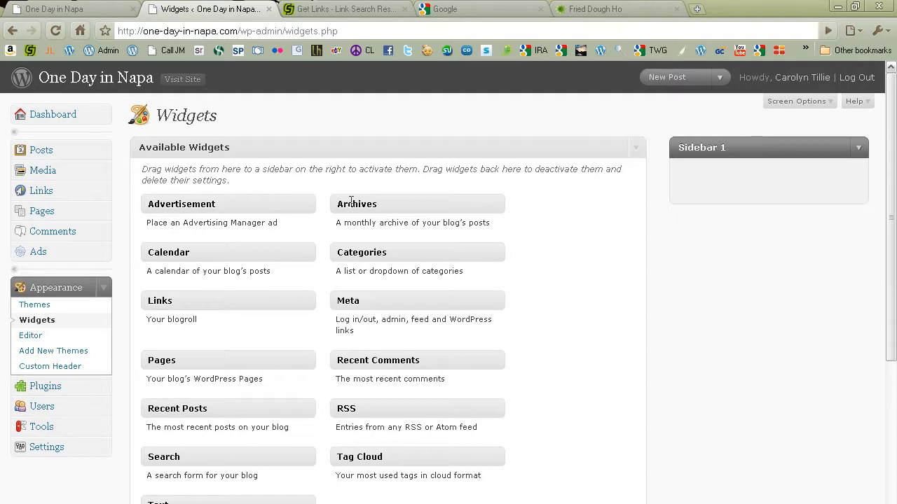
{"action": "mouse_move", "coordinate": [538, 199]}
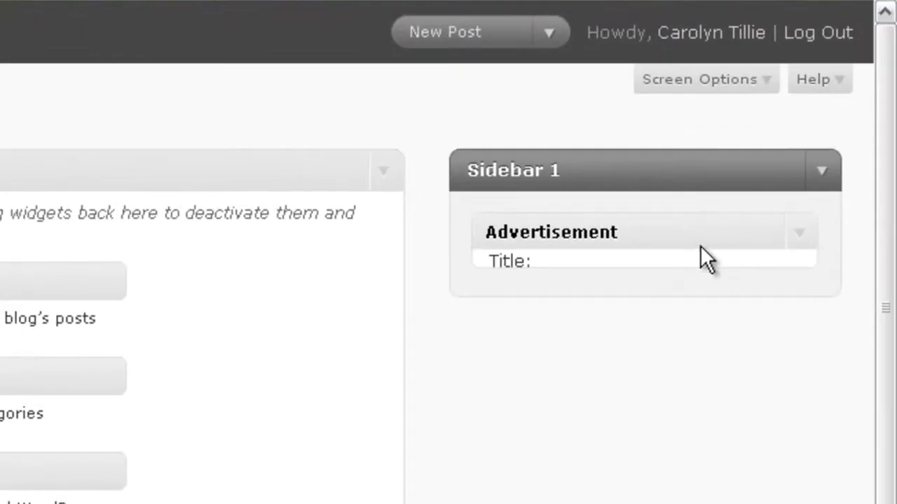
- Expand the Sidebar 1 Advertisement widget and draft a title starting 'Our Sponsors'
{"action": "left_click", "coordinate": [552, 233]}
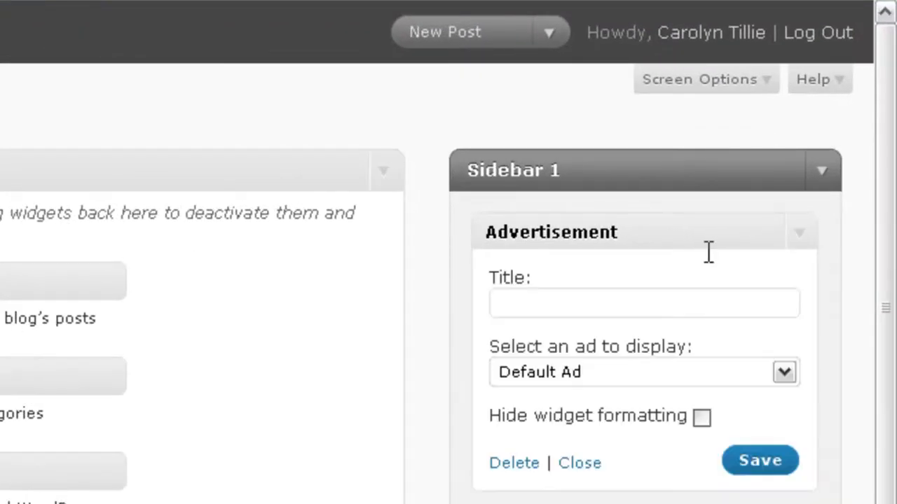
{"action": "mouse_move", "coordinate": [731, 303]}
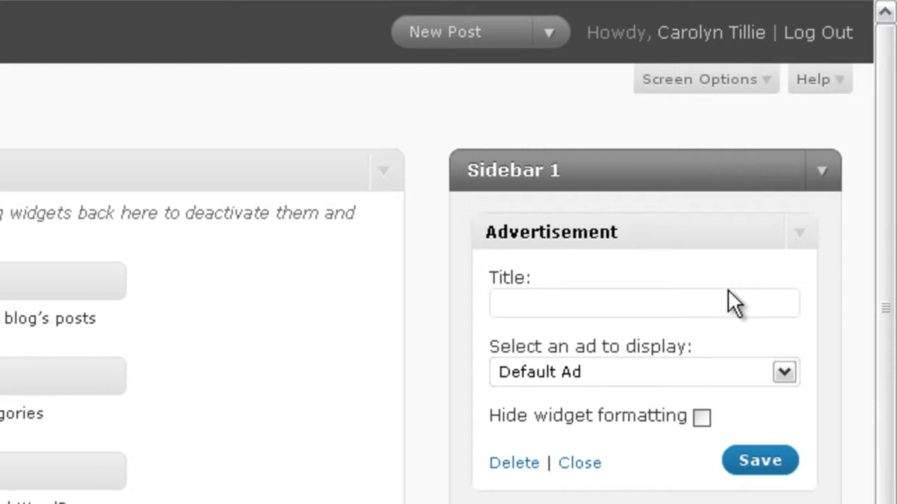
{"action": "left_click", "coordinate": [645, 303]}
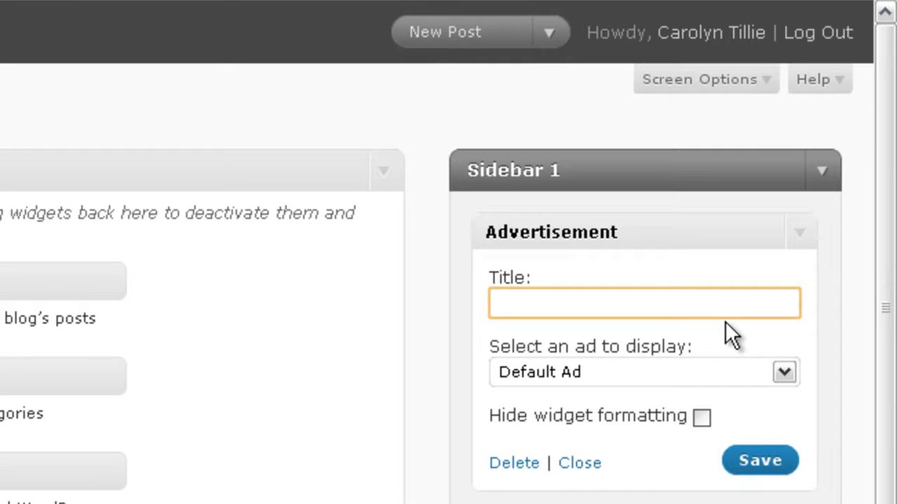
{"action": "type", "text": "Our S"}
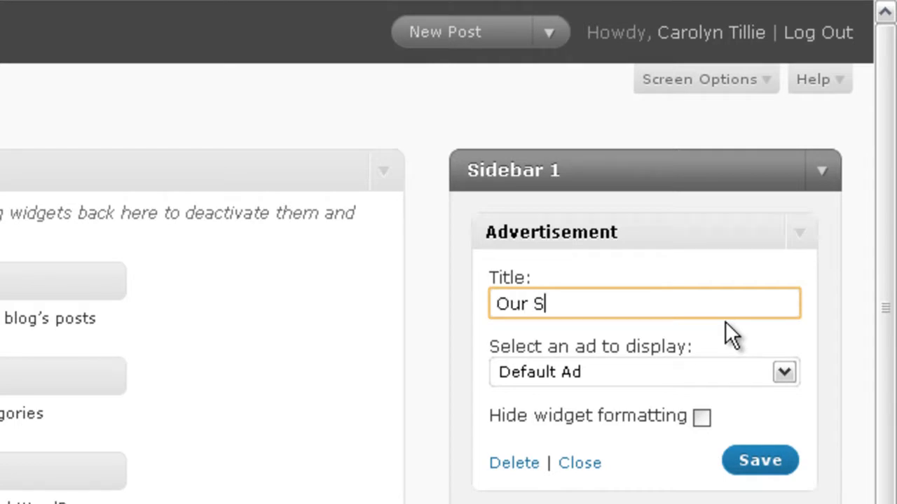
{"action": "type", "text": "ponsors"}
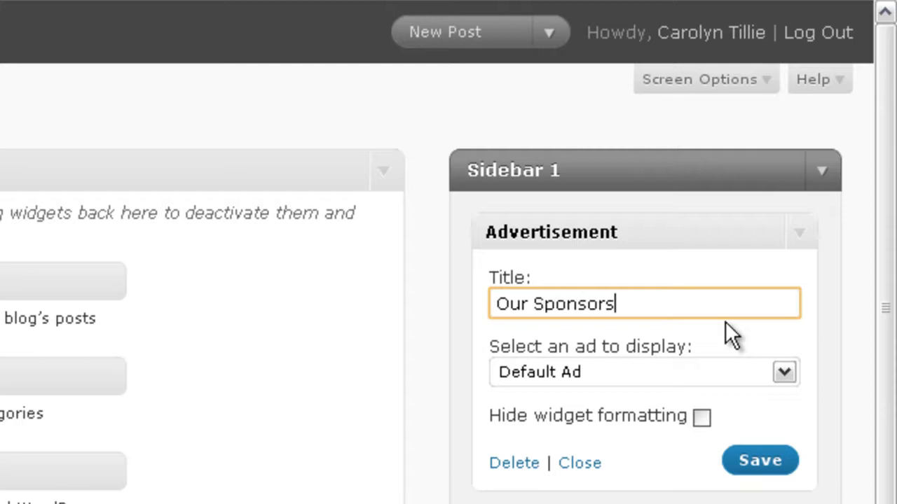
{"action": "key", "text": "Backspace"}
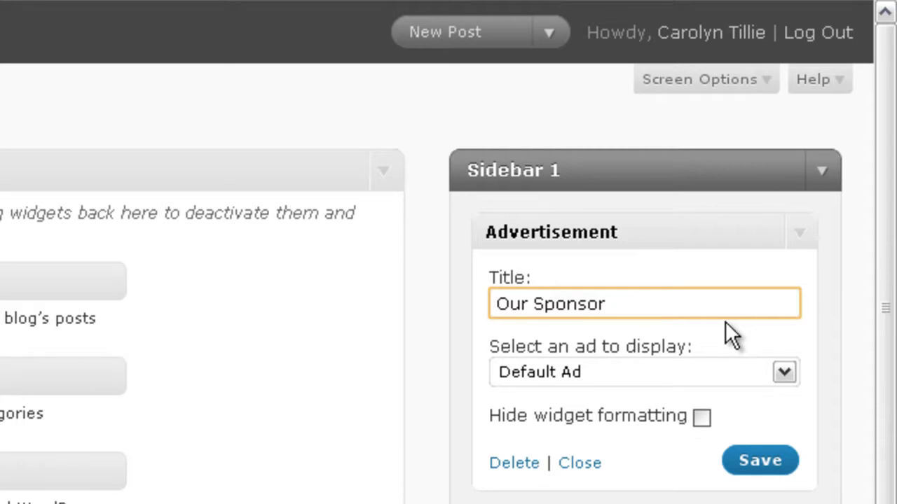
- Set the widget title to 'Know someone who loves wine?' and list the available ads
{"action": "type", "text": "Know someone wh"}
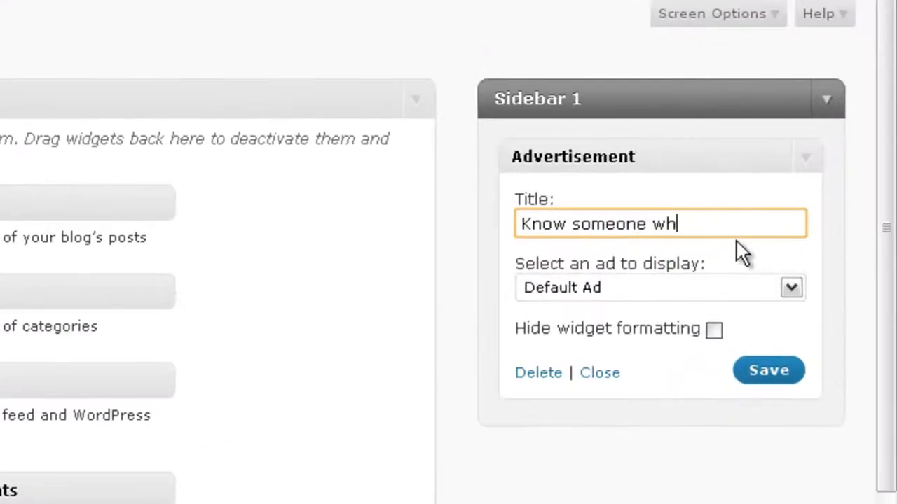
{"action": "type", "text": "o loves wi"}
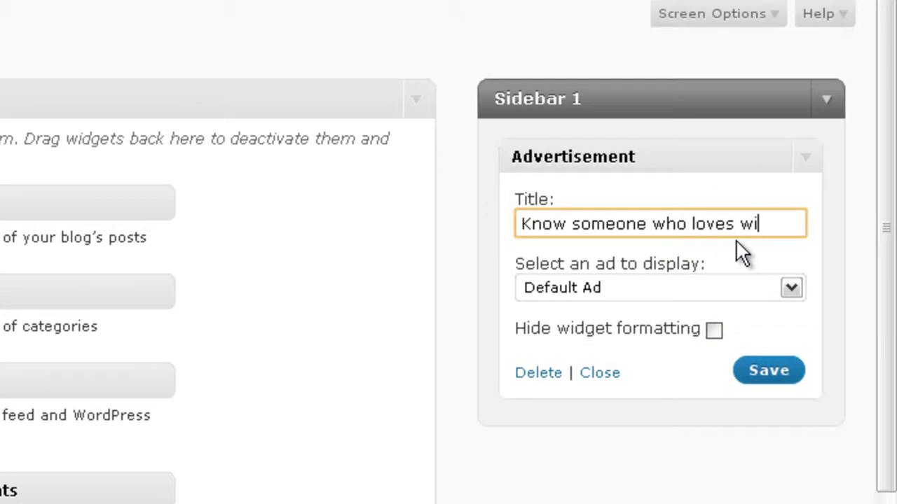
{"action": "type", "text": "ne?"}
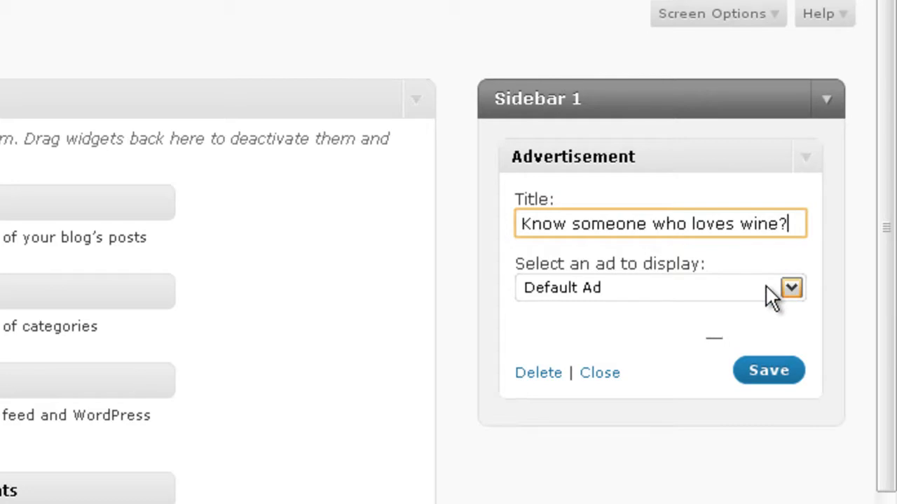
{"action": "left_click", "coordinate": [790, 288]}
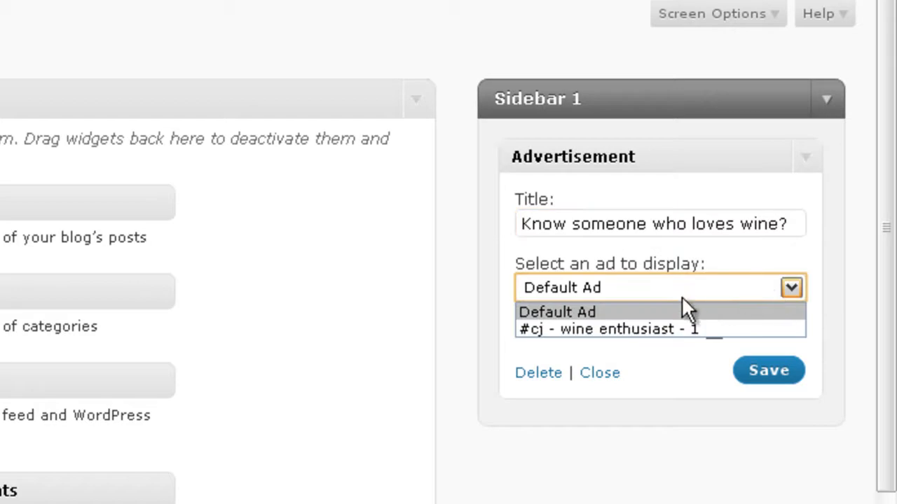
- Select ad '#cj - wine enthusiast - 1', hide widget formatting, and save the widget
{"action": "left_click", "coordinate": [557, 311]}
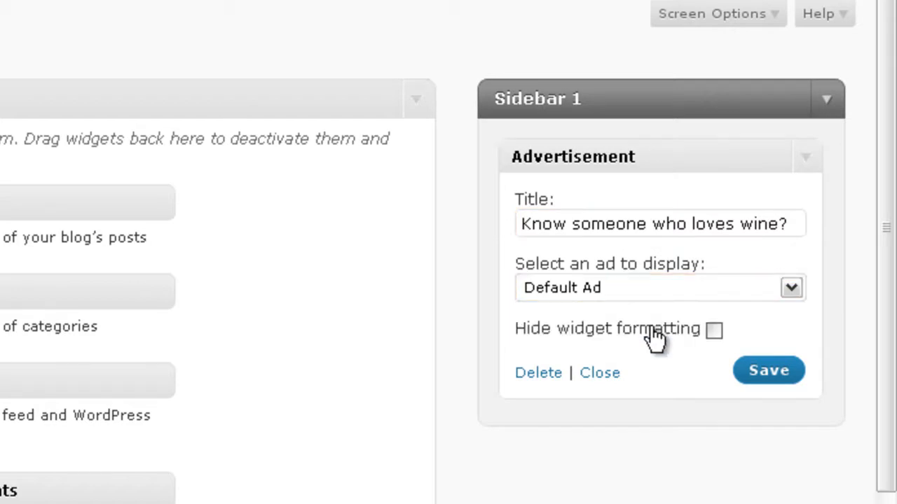
{"action": "left_click", "coordinate": [659, 288]}
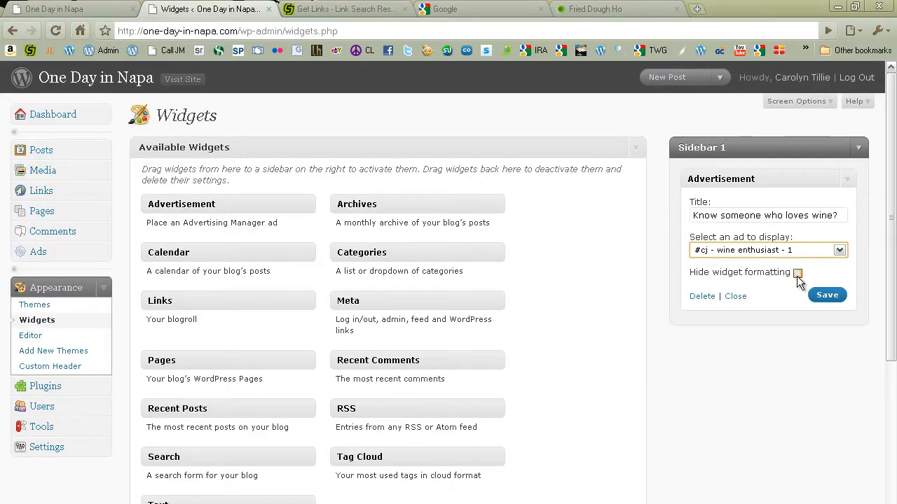
{"action": "left_click", "coordinate": [797, 272]}
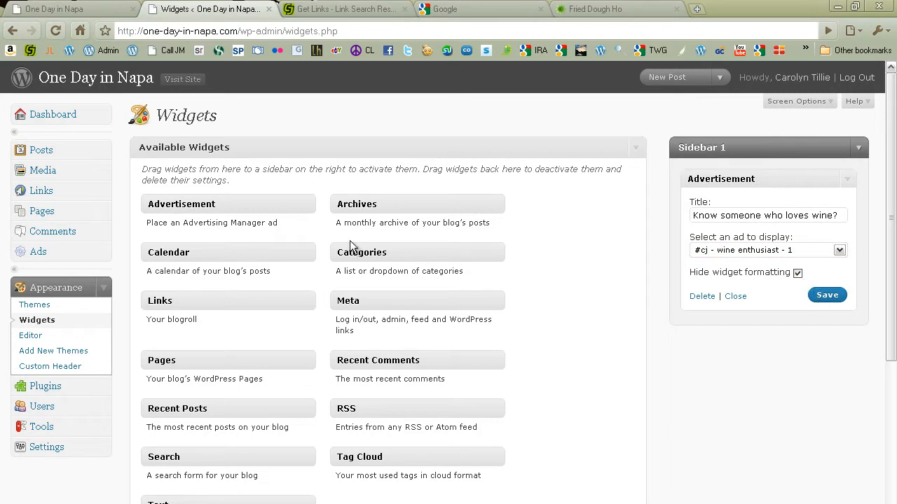
{"action": "left_click", "coordinate": [827, 294]}
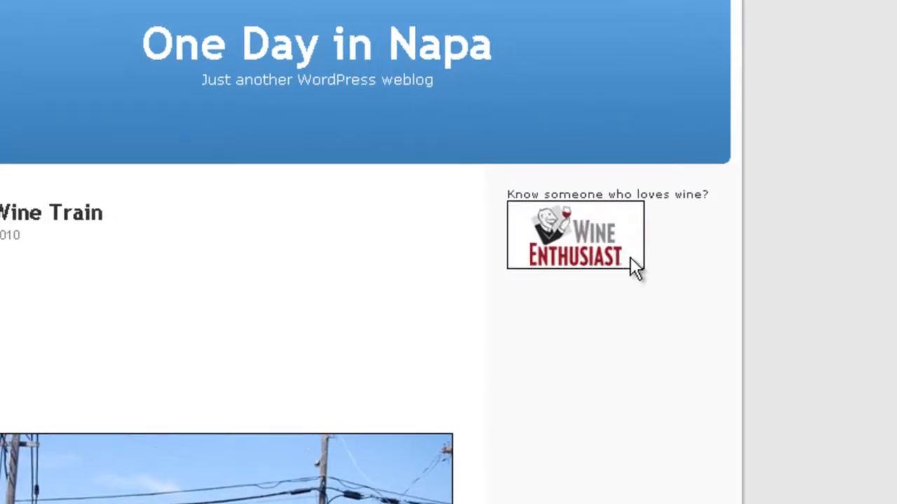
{"action": "mouse_move", "coordinate": [162, 11]}
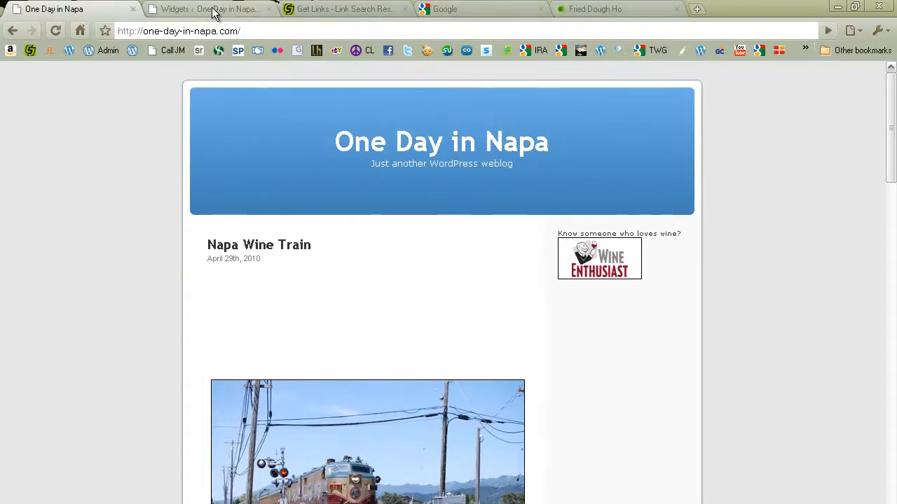
{"action": "left_click", "coordinate": [213, 8]}
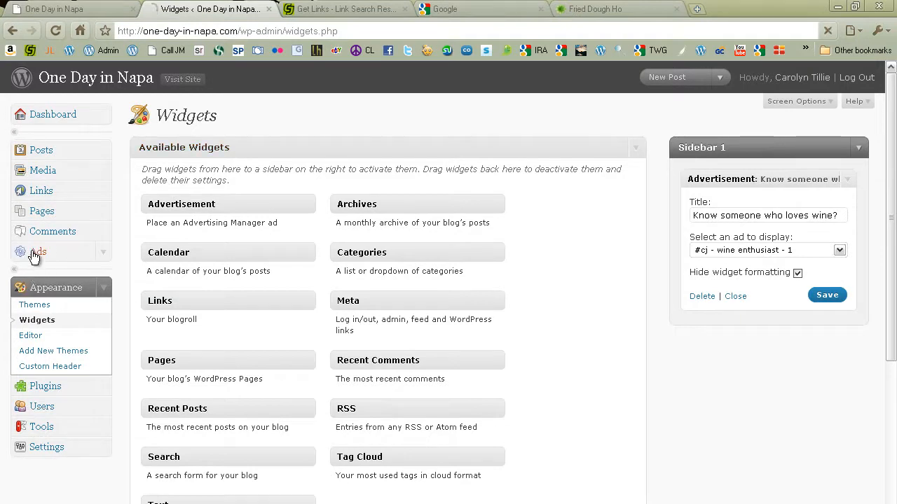
- From Ads > Edit, bring up the cj wine enthusiast ad's settings and its HTML code fields
{"action": "left_click", "coordinate": [36, 252]}
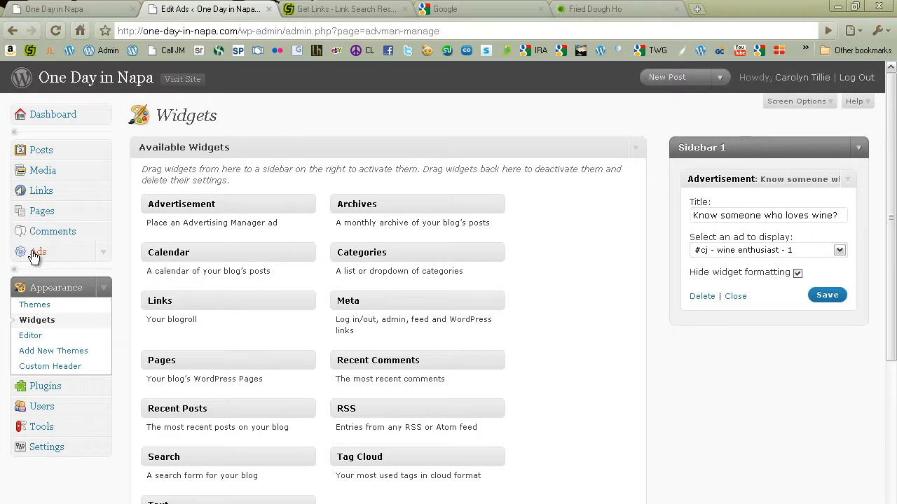
{"action": "left_click", "coordinate": [38, 252]}
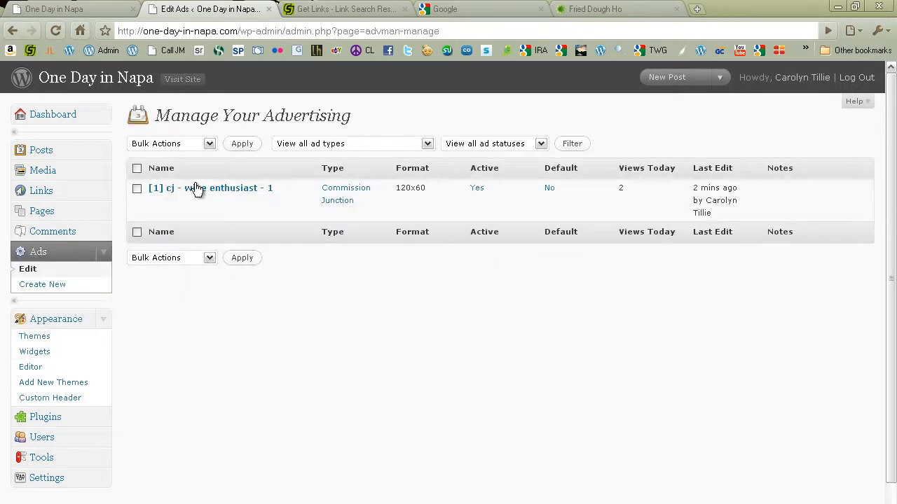
{"action": "mouse_move", "coordinate": [215, 193]}
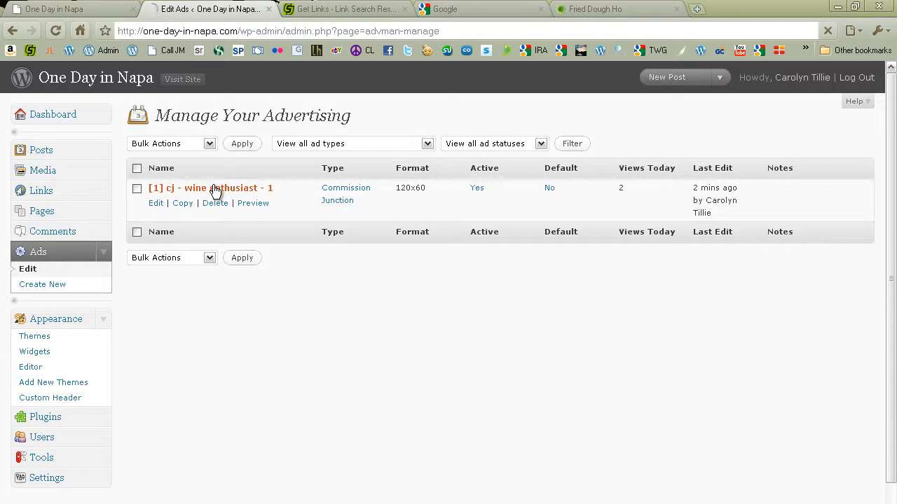
{"action": "mouse_move", "coordinate": [223, 189]}
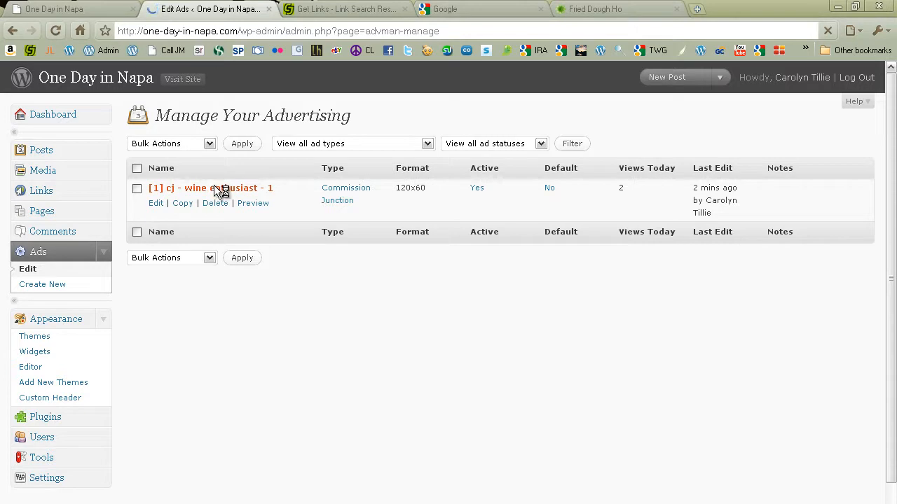
{"action": "left_click", "coordinate": [210, 187]}
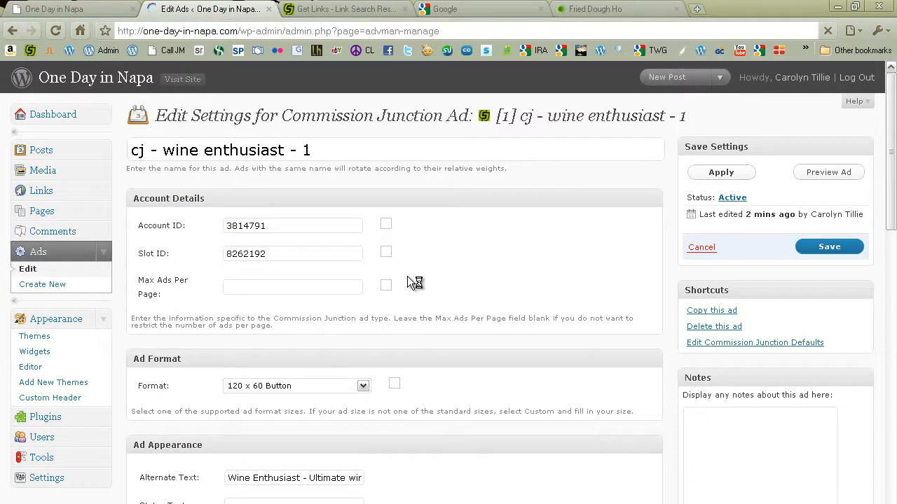
{"action": "scroll", "scroll_direction": "down", "scroll_amount": 3}
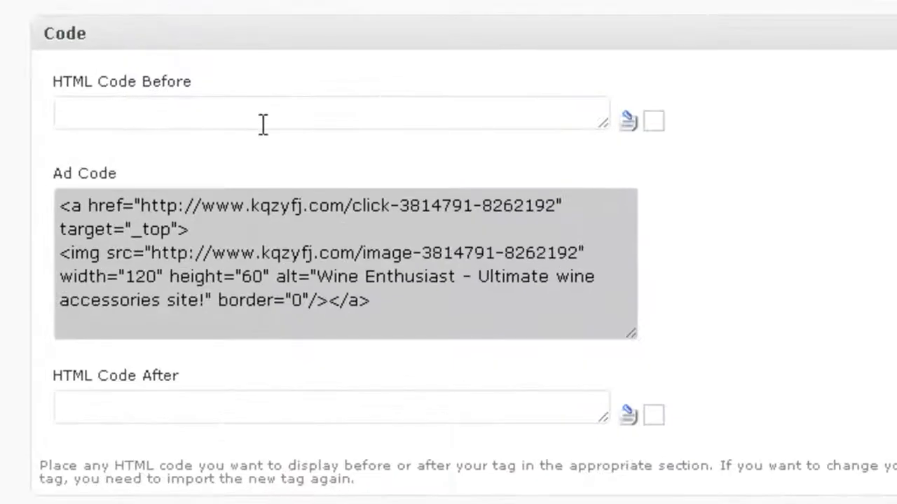
- Enter <center> as HTML Code Before and </center> as HTML Code After for the ad
{"action": "left_click", "coordinate": [264, 123]}
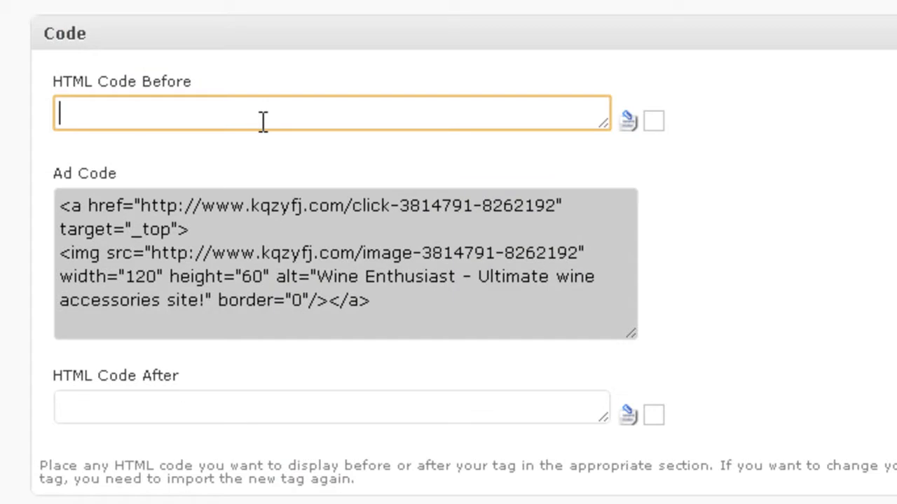
{"action": "type", "text": "<center>"}
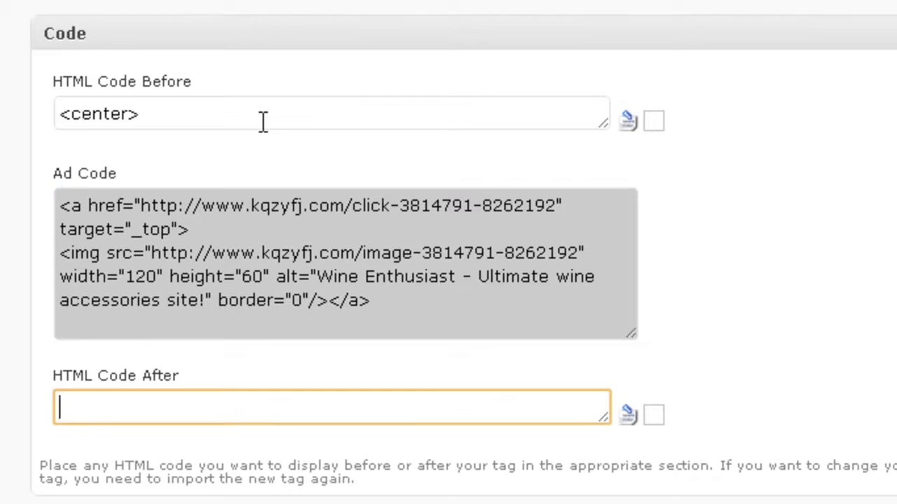
{"action": "type", "text": "</cen"}
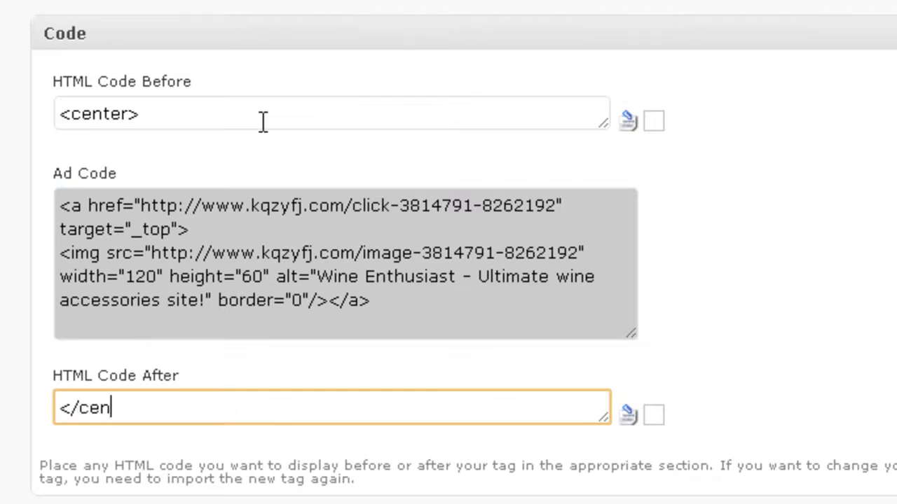
{"action": "type", "text": "ter"}
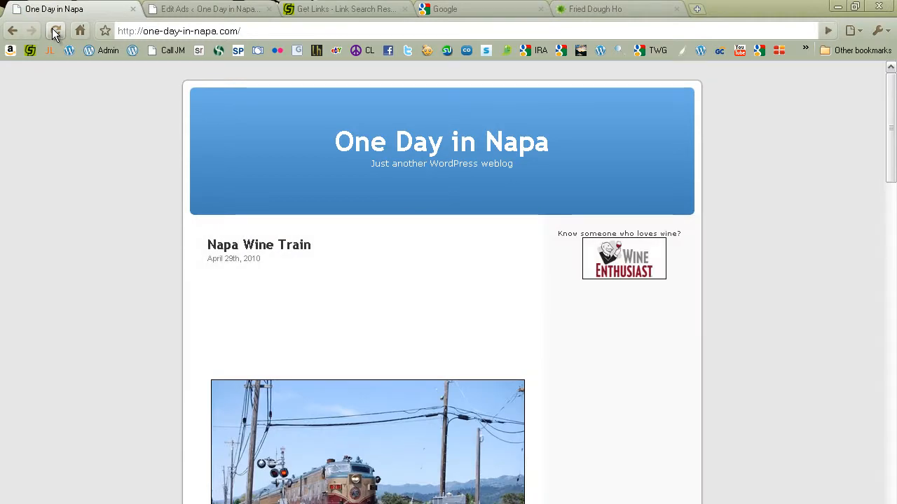
- Reload the One Day in Napa blog to show the centered Wine Enthusiast ad
{"action": "left_click", "coordinate": [56, 31]}
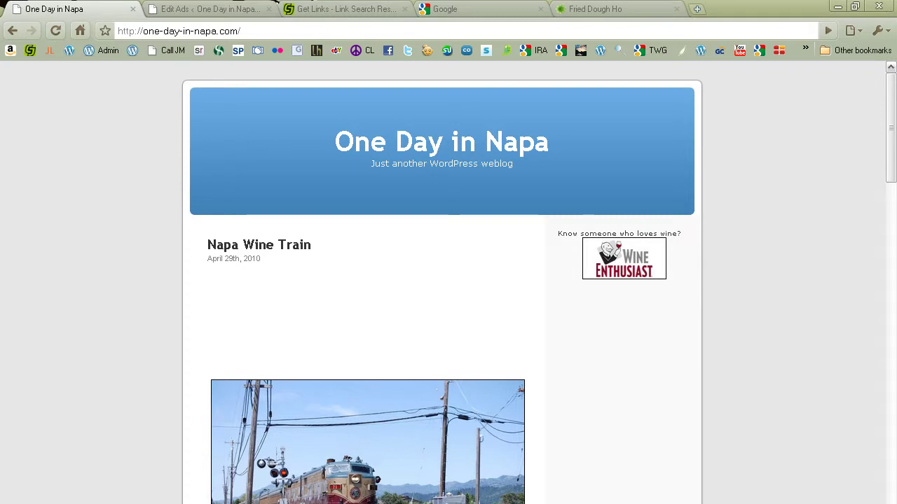